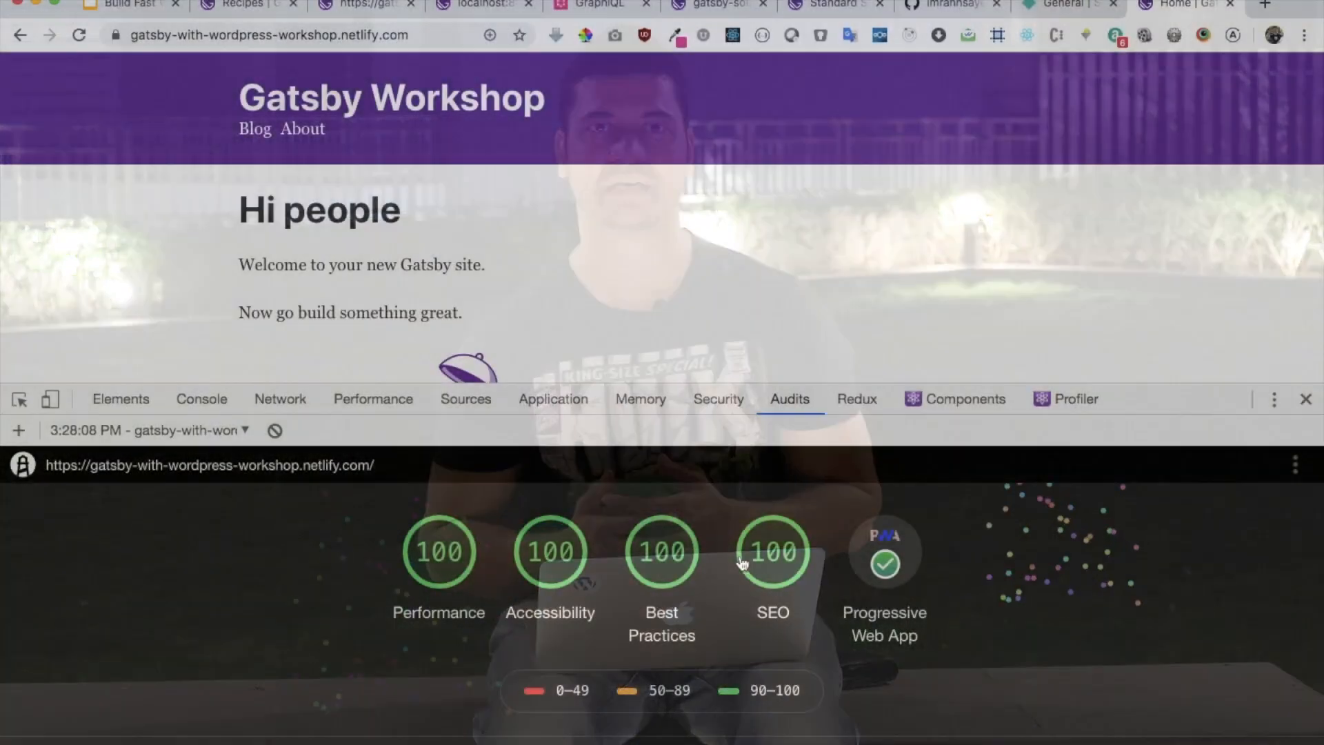
# - Scroll the blog list and open the 'Pagination for Custom Post types' post
pyautogui.scroll(-3)
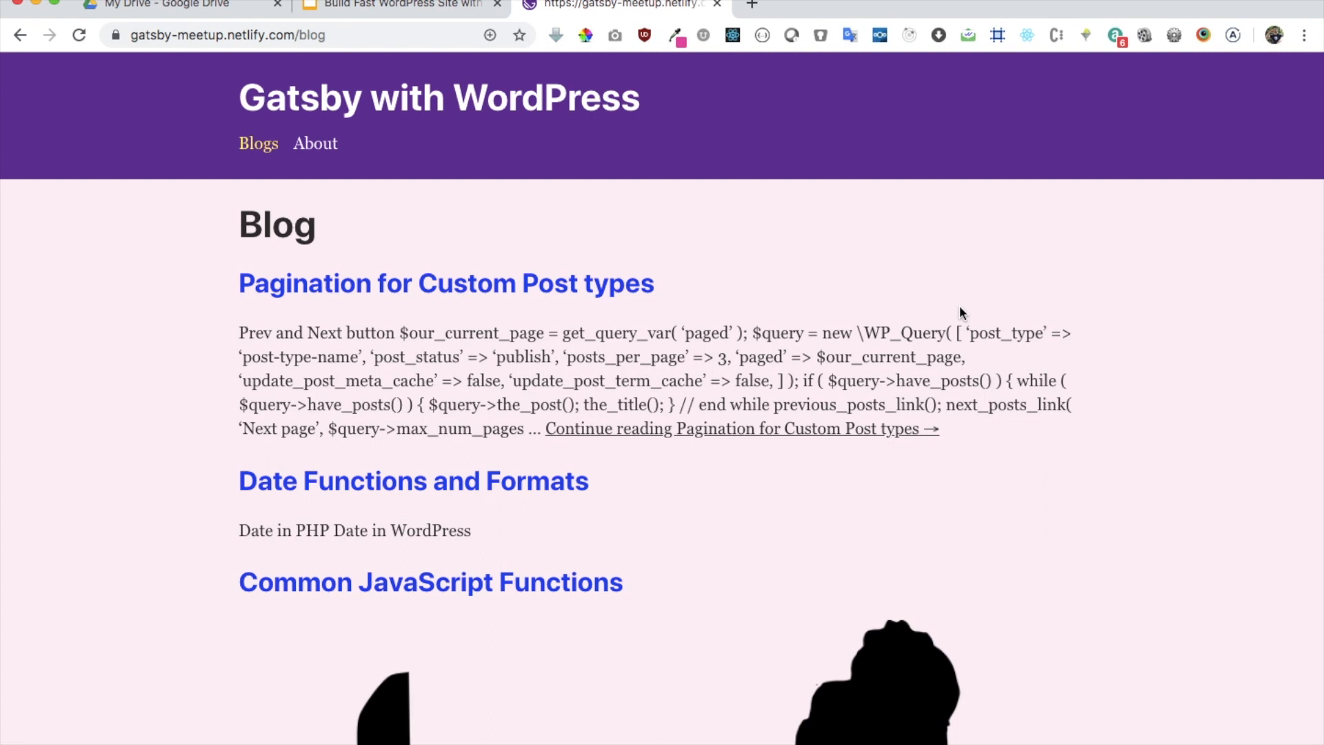
pyautogui.moveTo(513, 413)
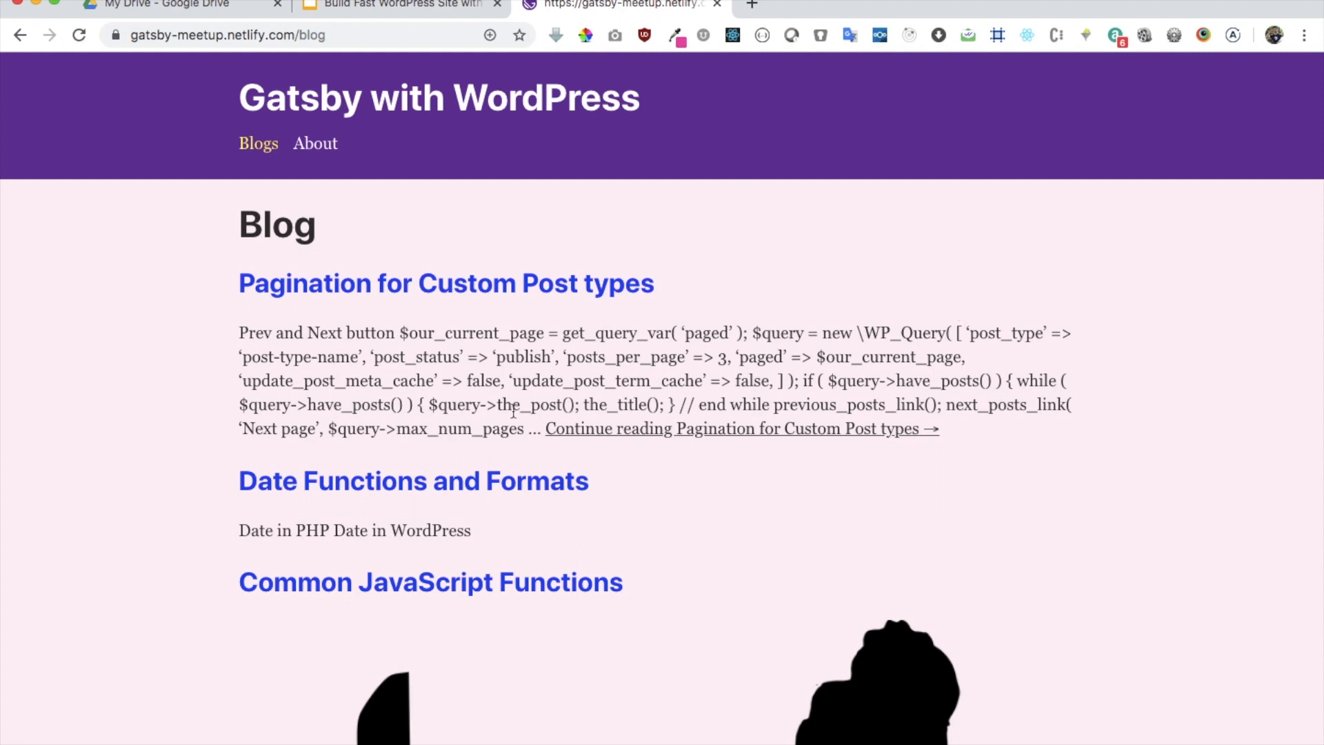
pyautogui.scroll(-3)
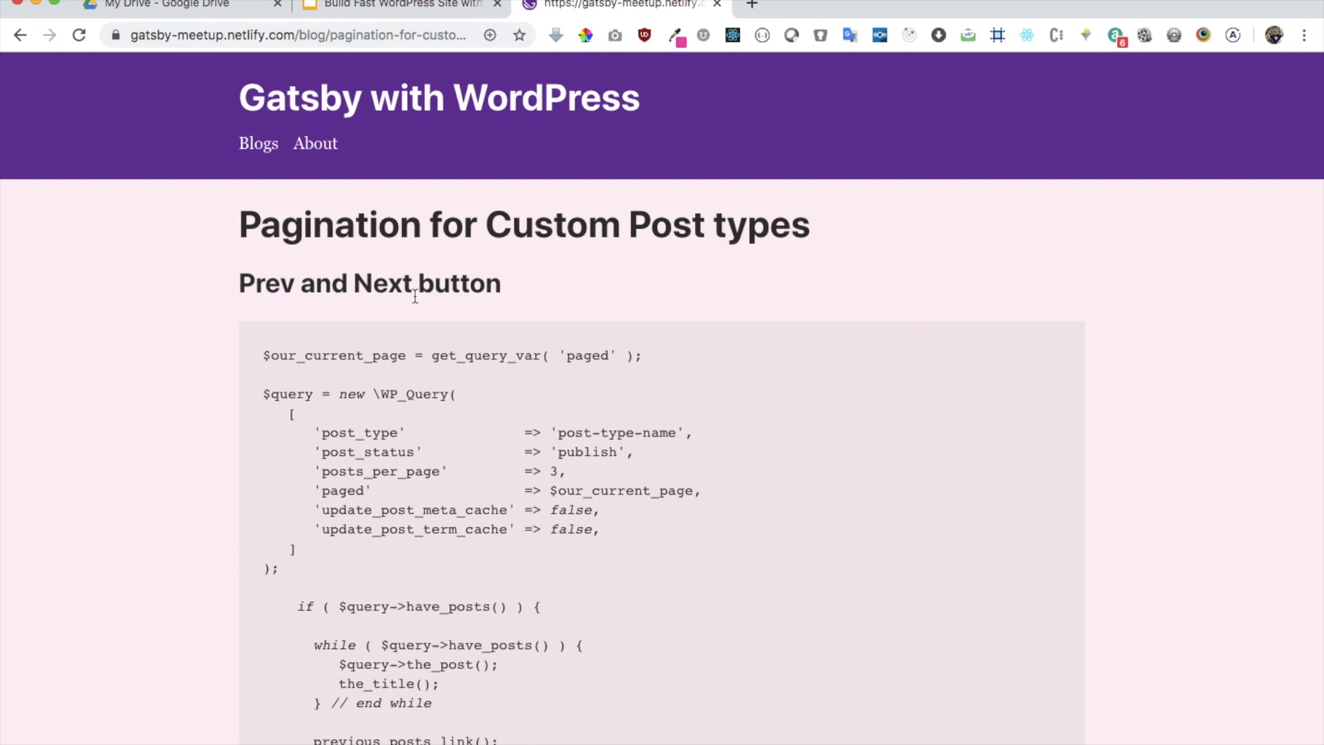
pyautogui.click(257, 143)
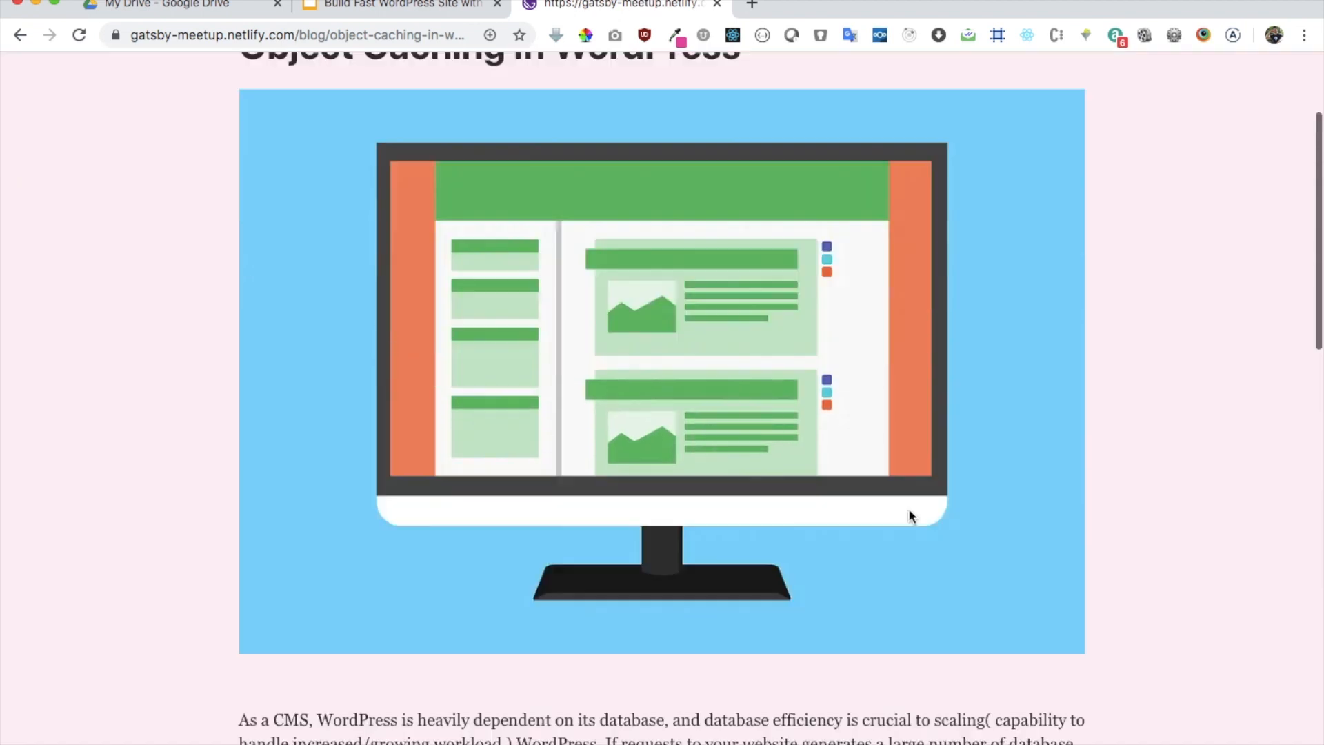
# - Return to the blog post list, then switch to the presenter's Twitter profile tab
pyautogui.scroll(3)
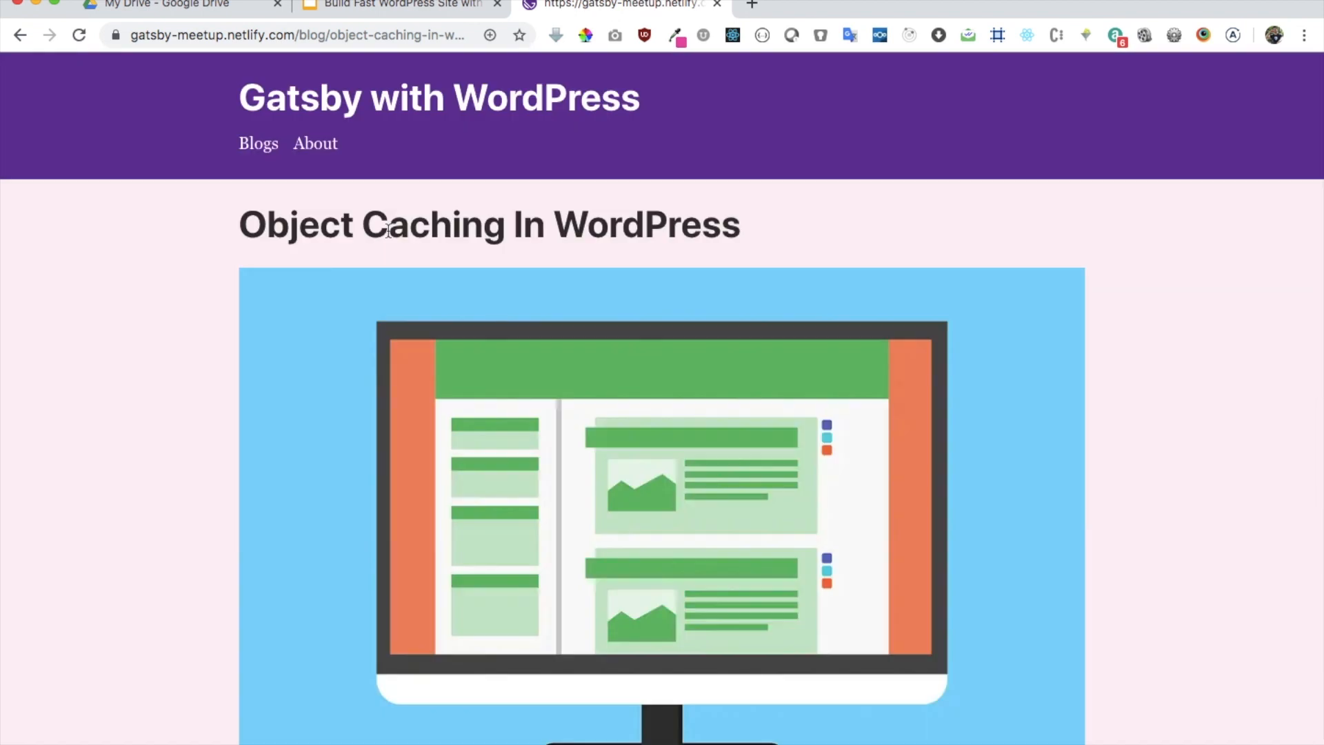
pyautogui.moveTo(258, 157)
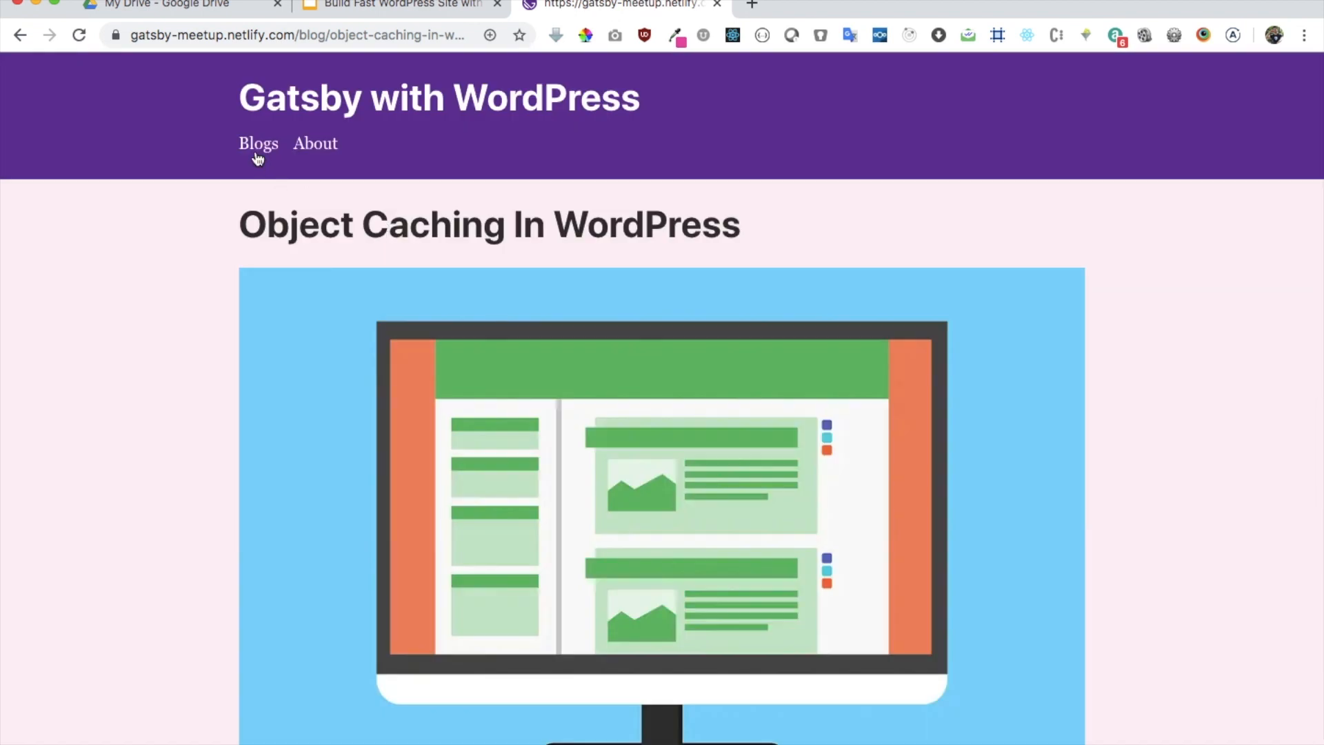
pyautogui.click(259, 142)
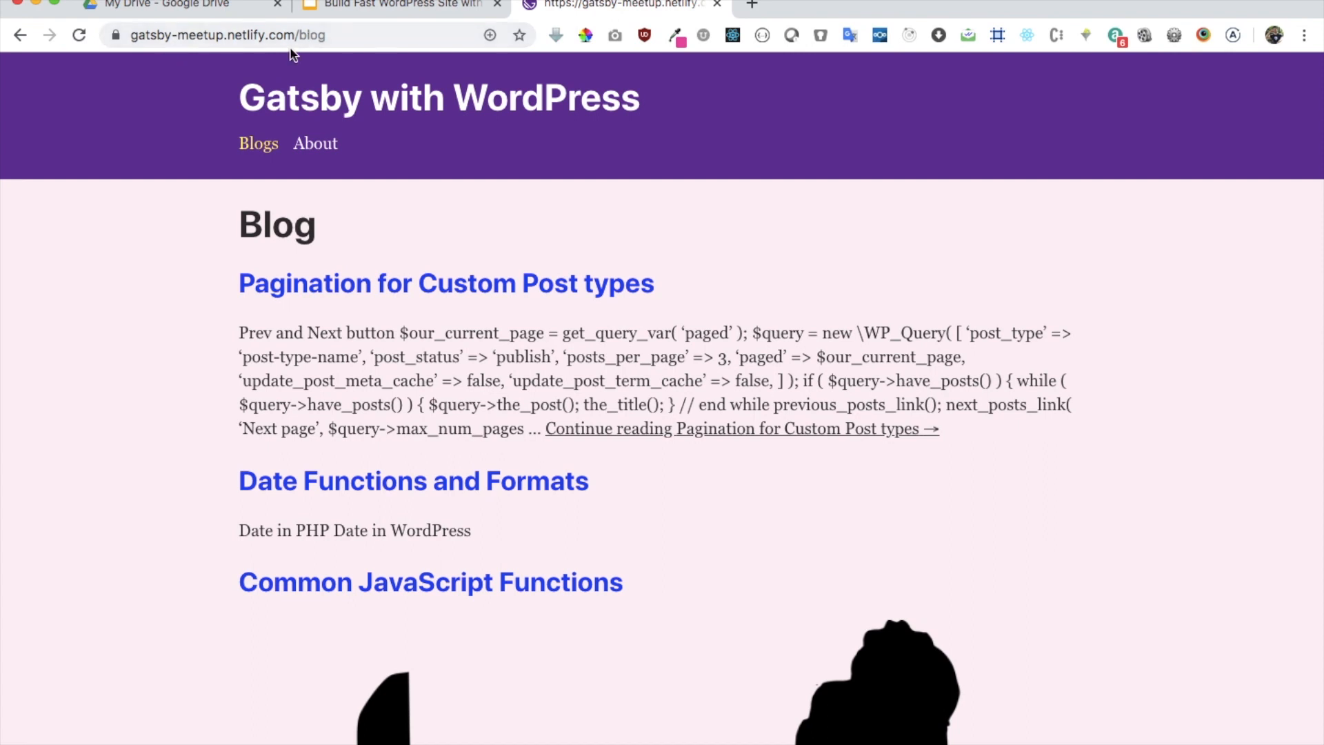
pyautogui.moveTo(298, 55)
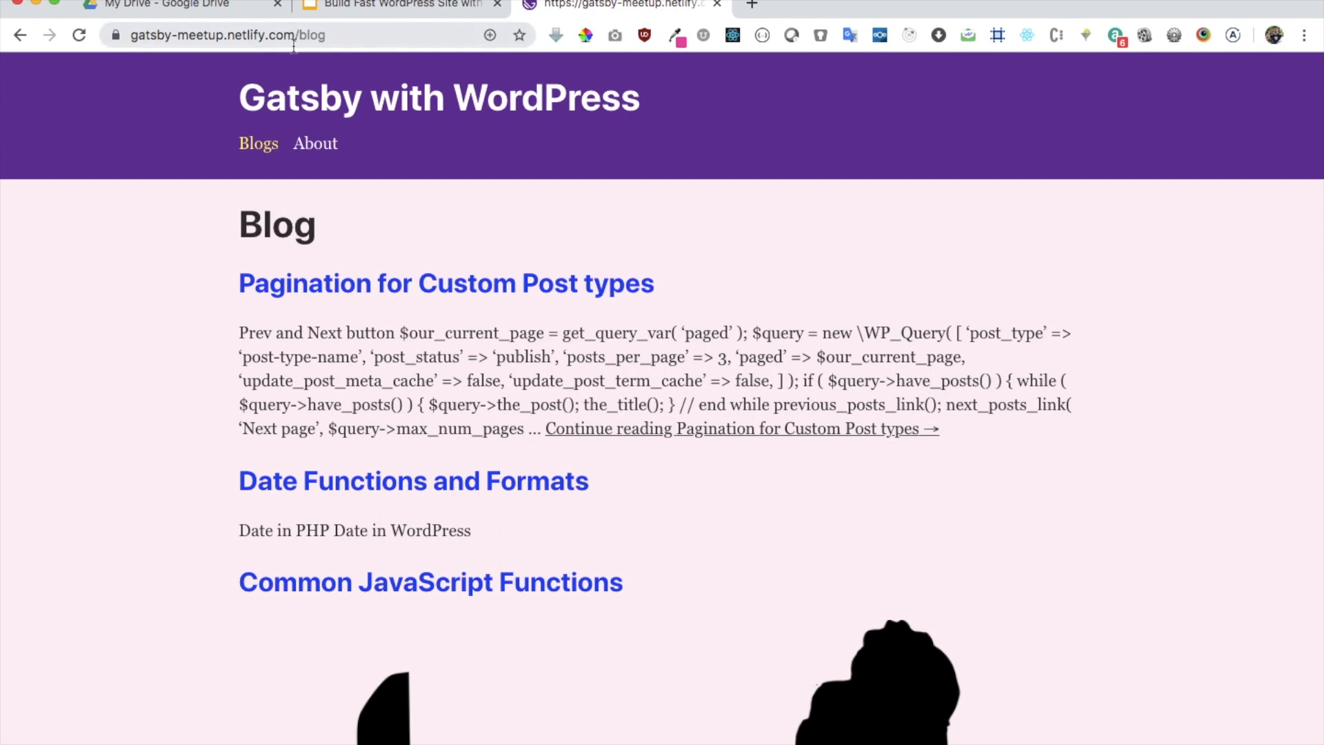
pyautogui.moveTo(381, 23)
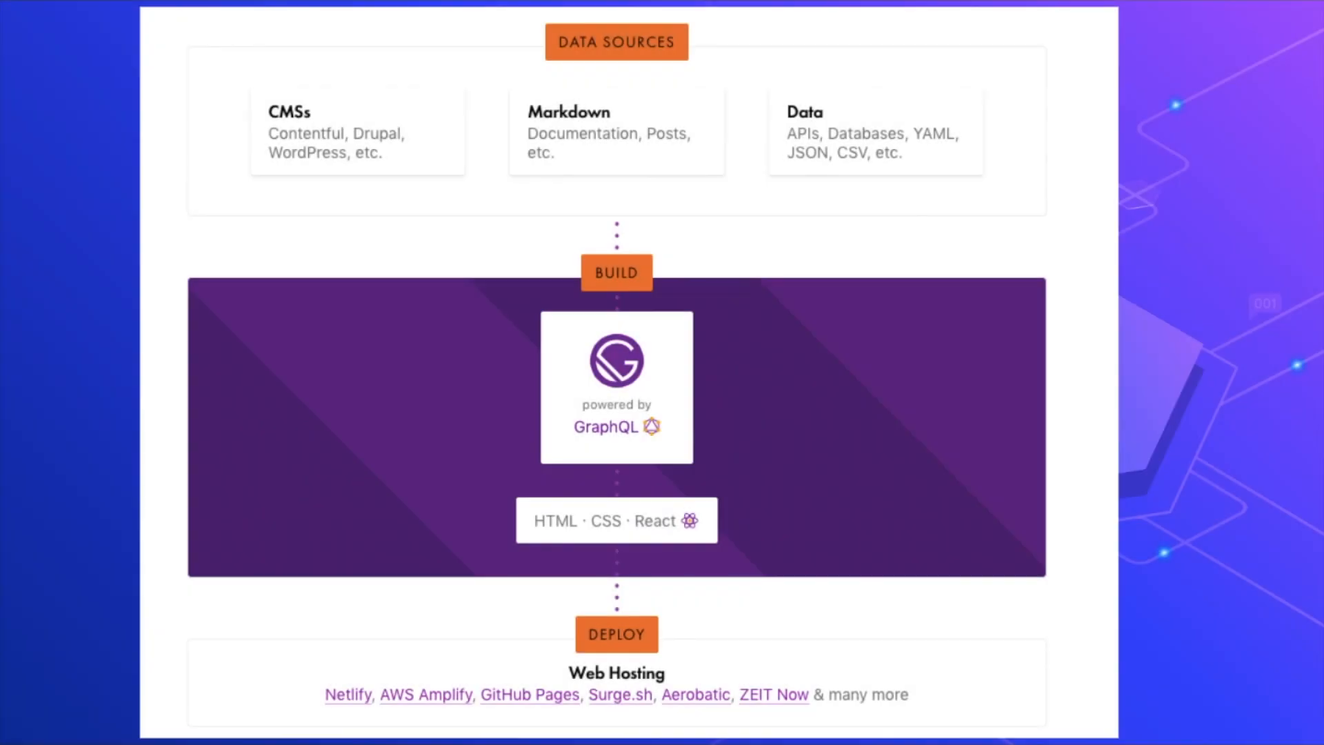
pyautogui.moveTo(666, 168)
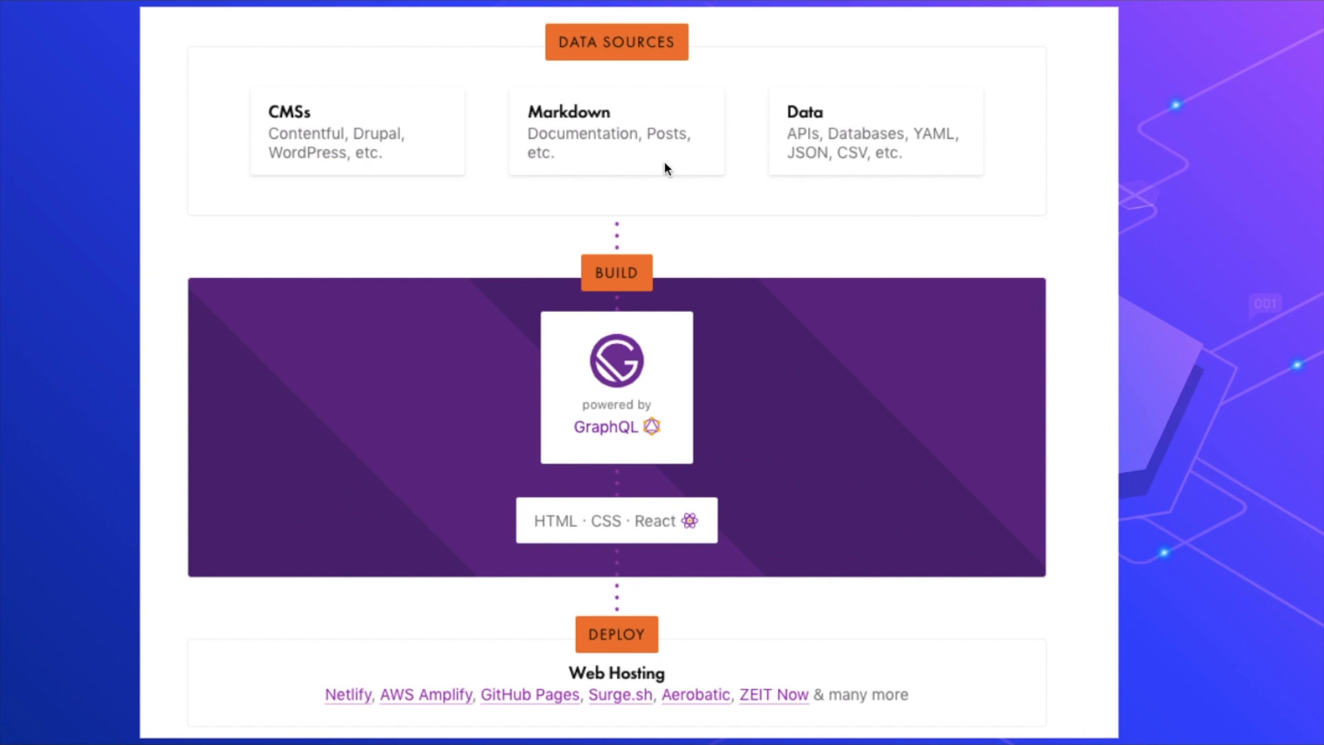
pyautogui.moveTo(319, 119)
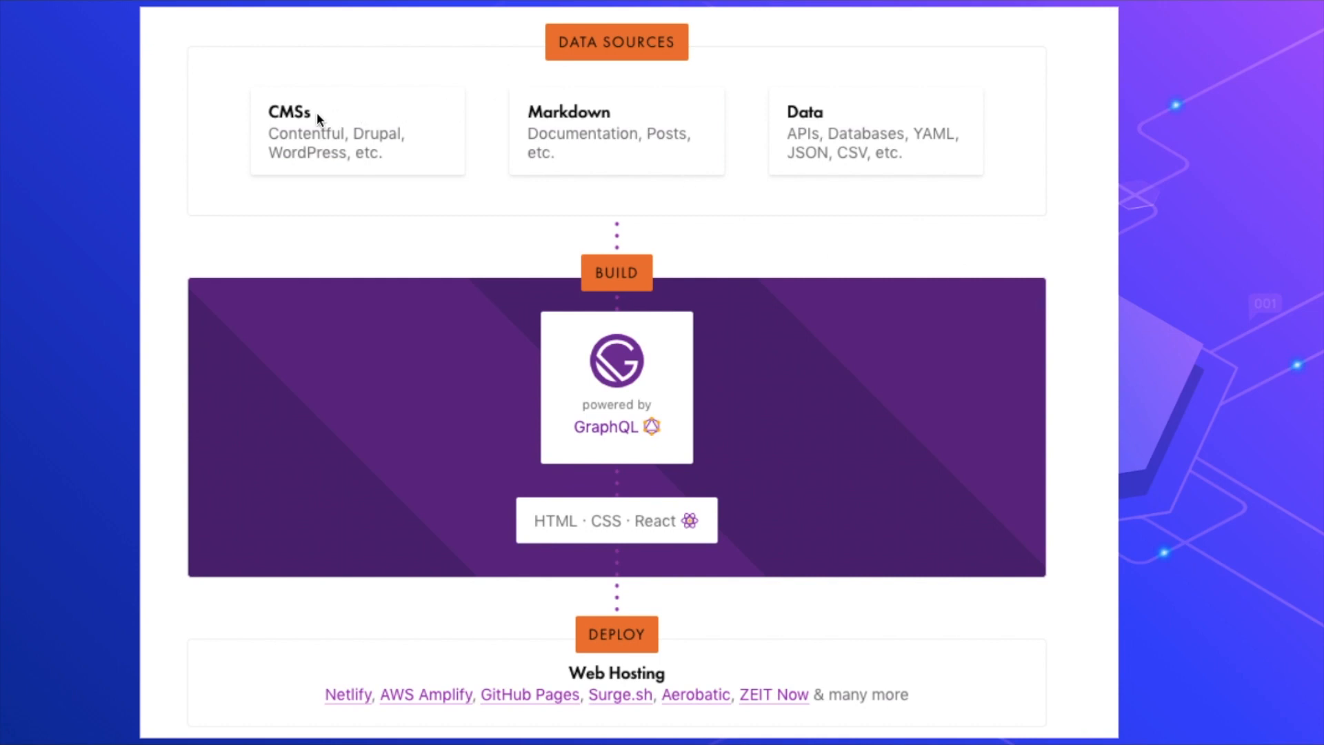
pyautogui.moveTo(624, 156)
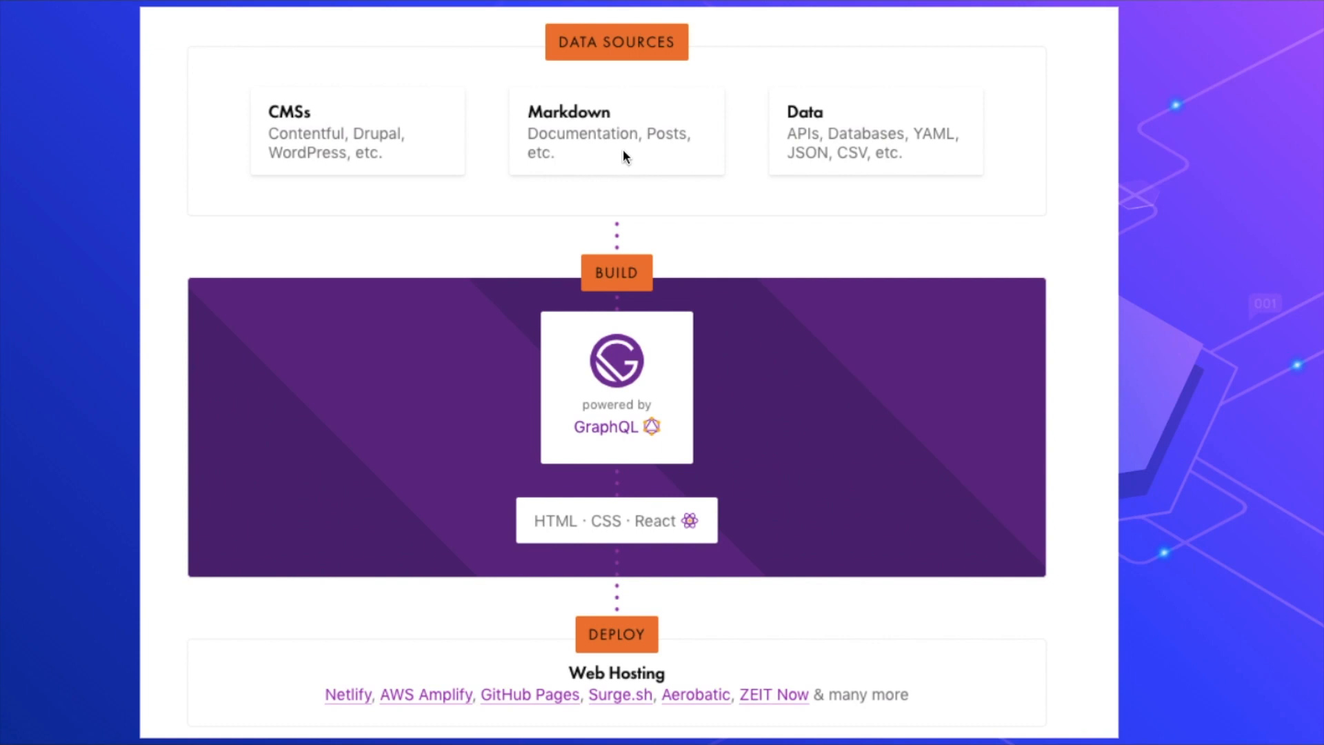
pyautogui.moveTo(876, 140)
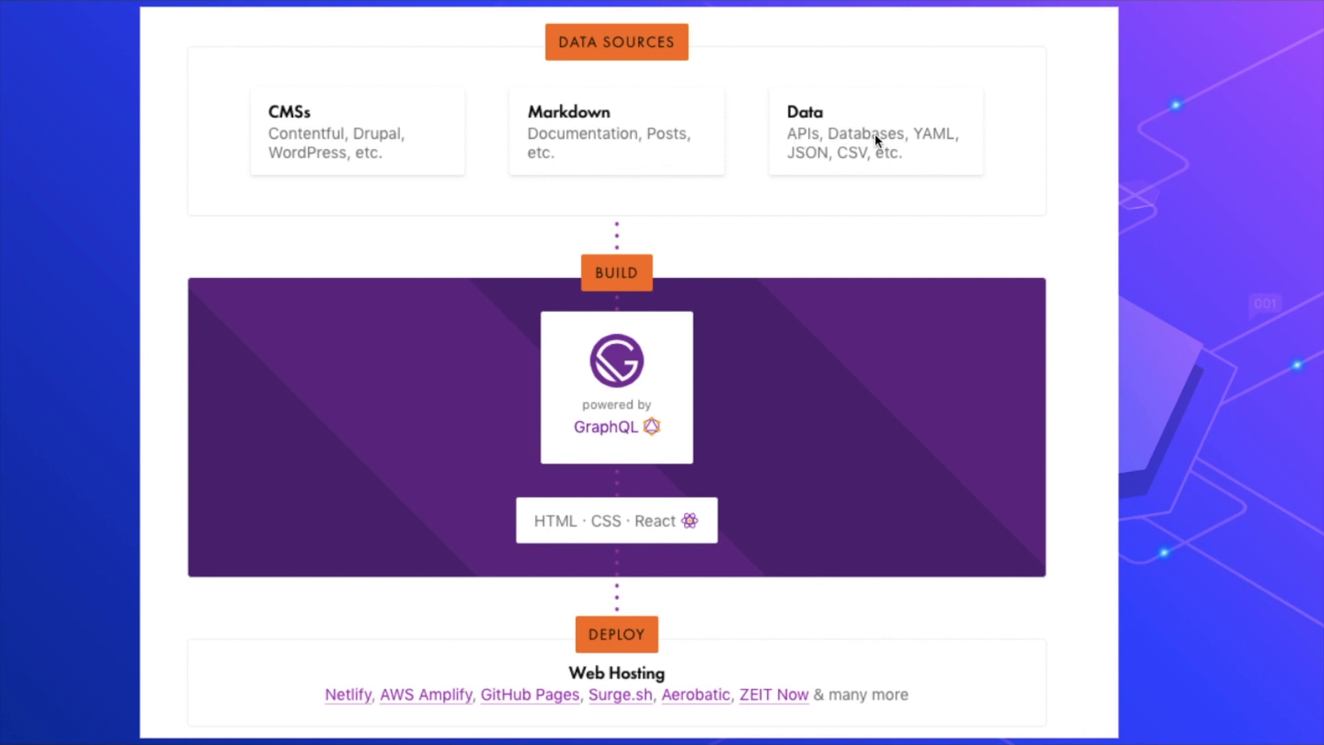
pyautogui.moveTo(881, 155)
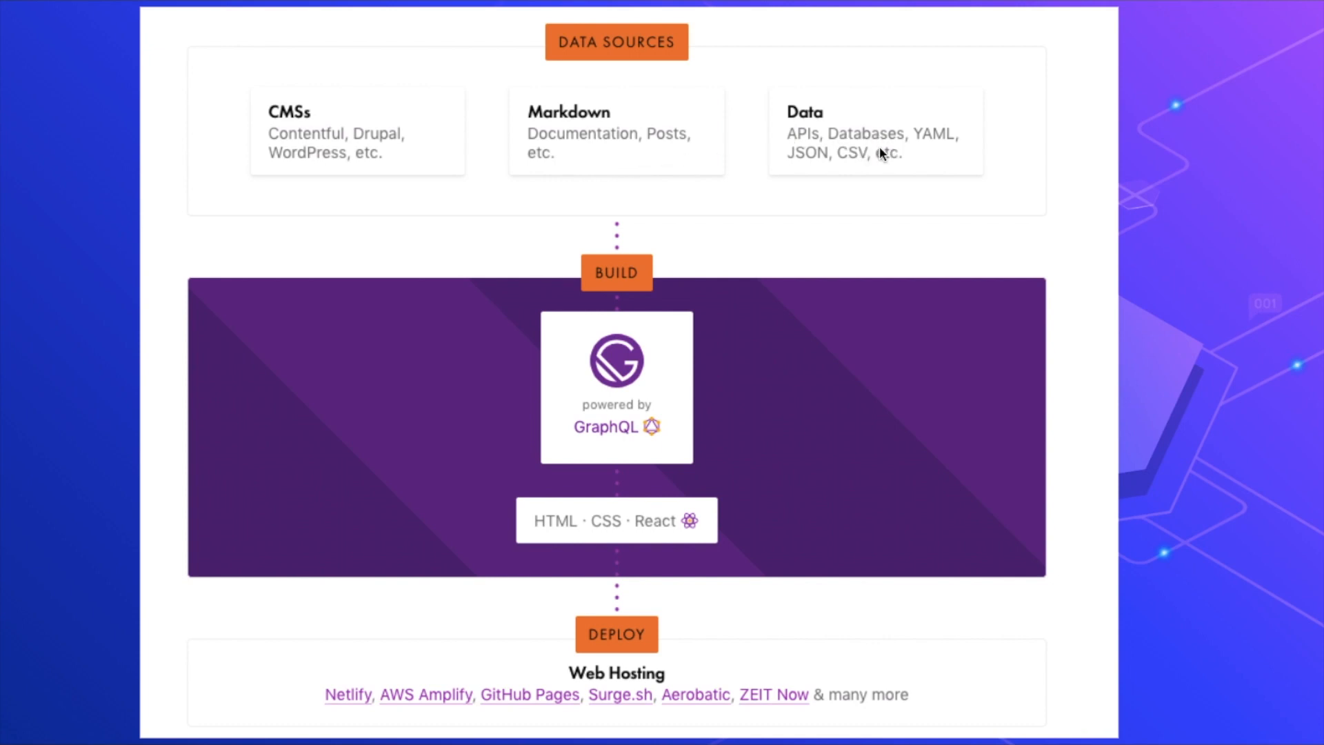
pyautogui.moveTo(929, 154)
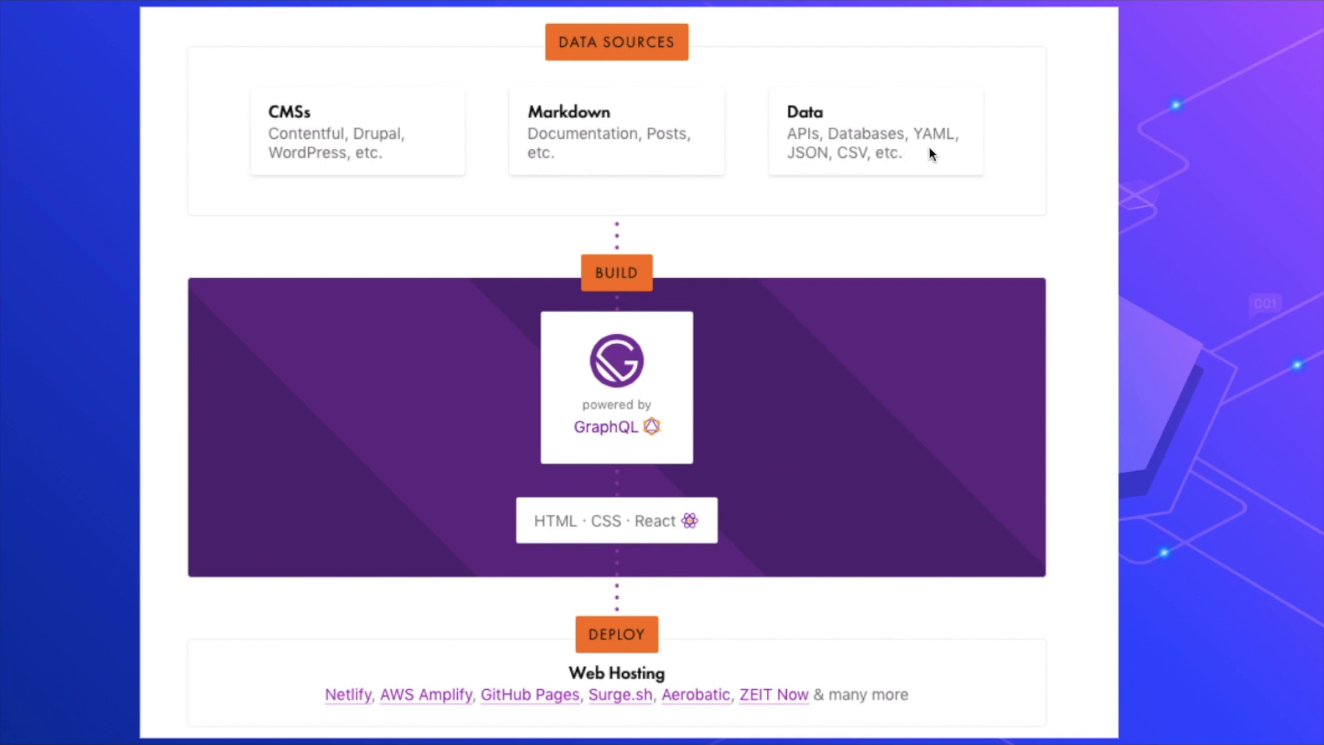
pyautogui.moveTo(886, 167)
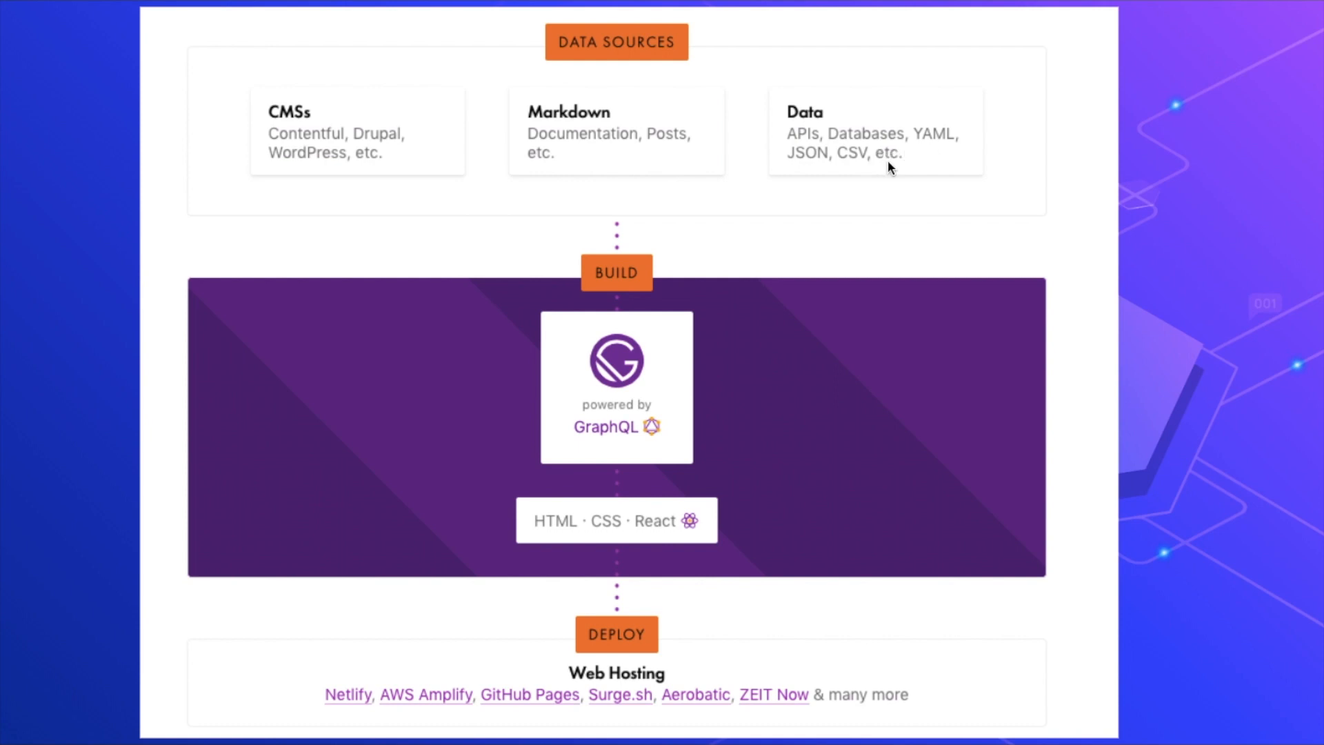
pyautogui.moveTo(874, 110)
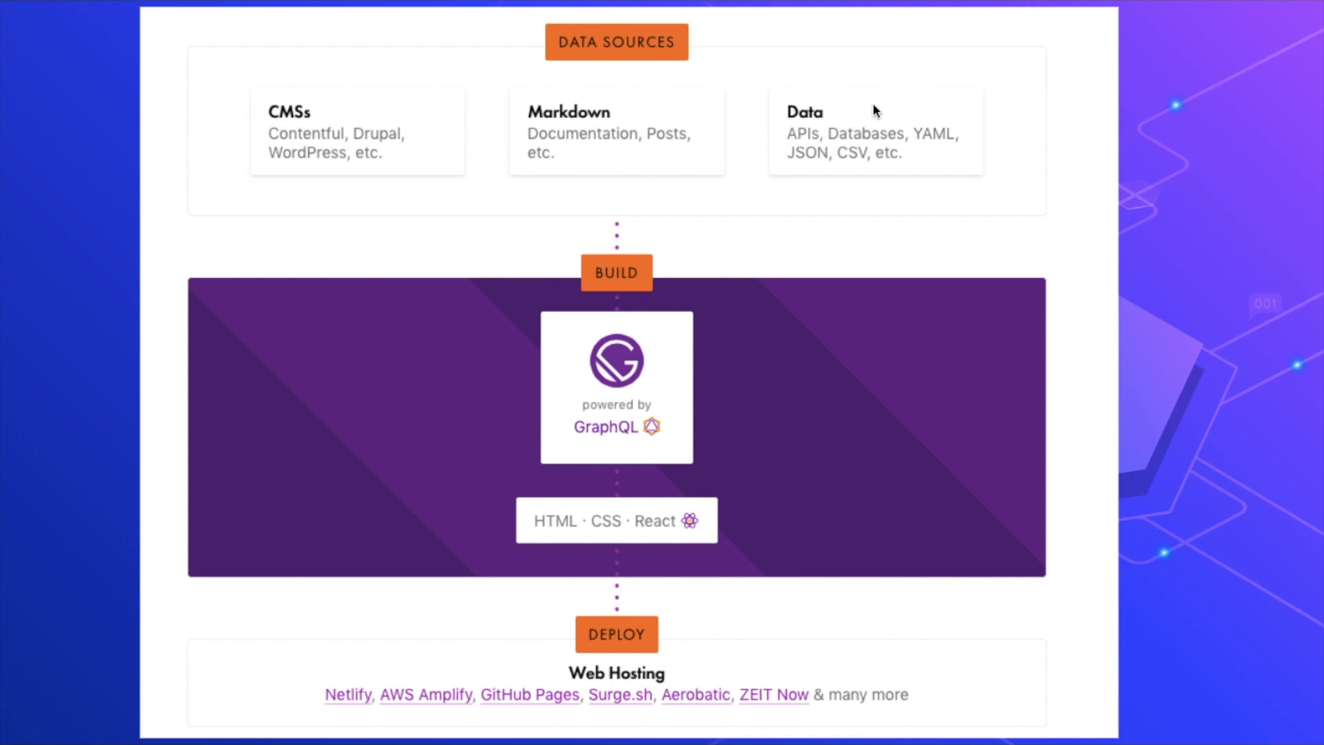
pyautogui.moveTo(523, 143)
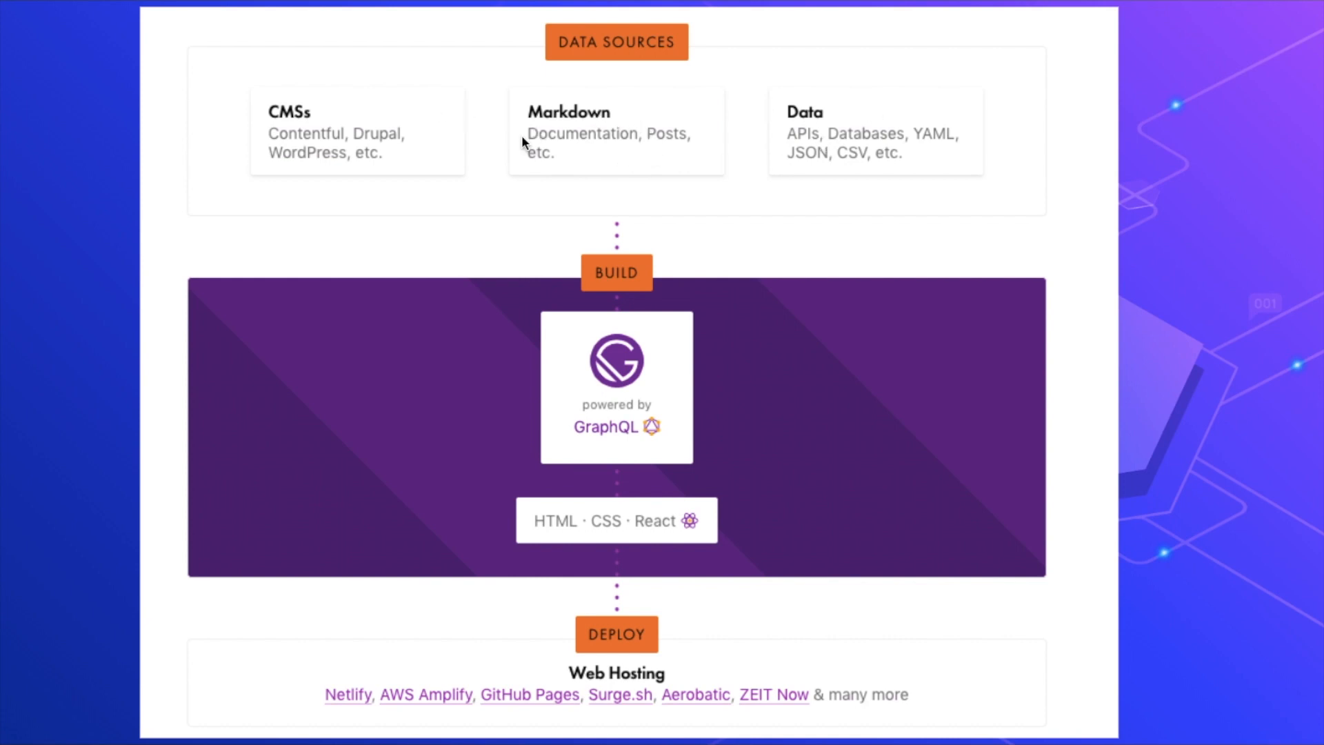
pyautogui.moveTo(619, 245)
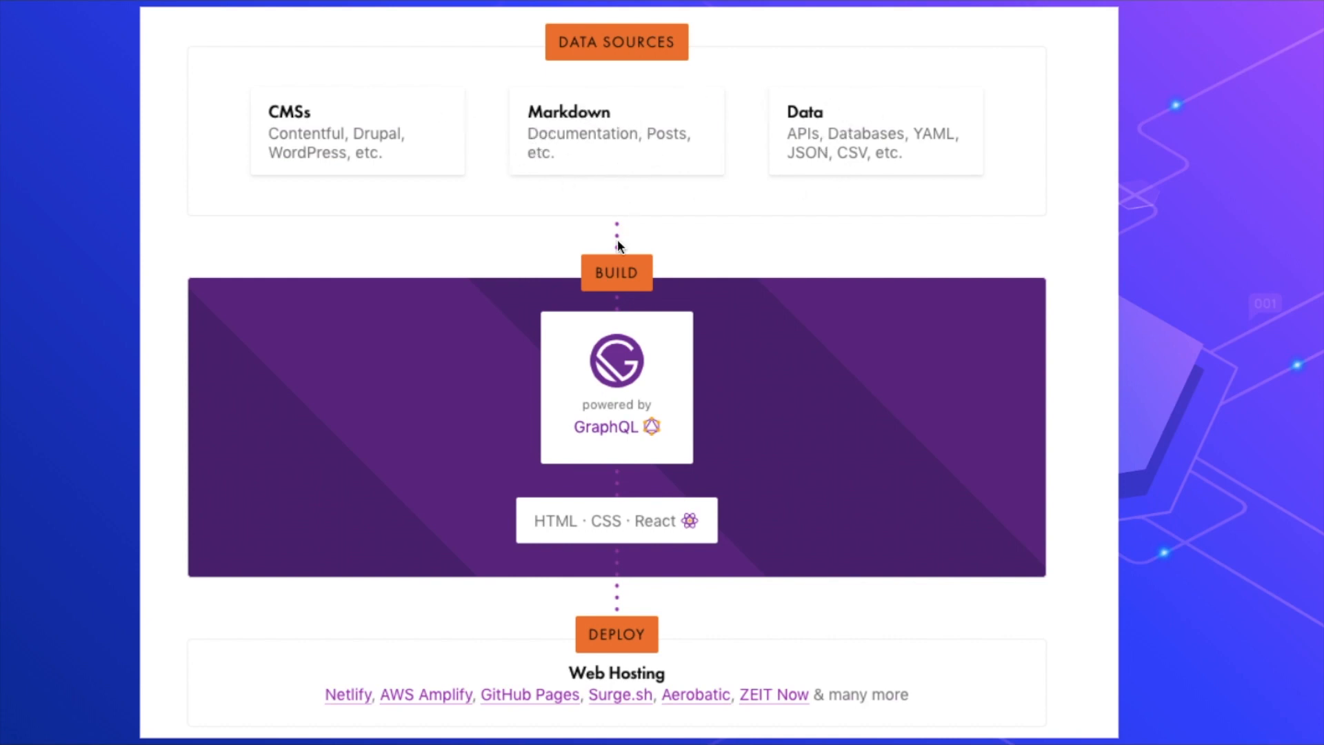
pyautogui.moveTo(651, 262)
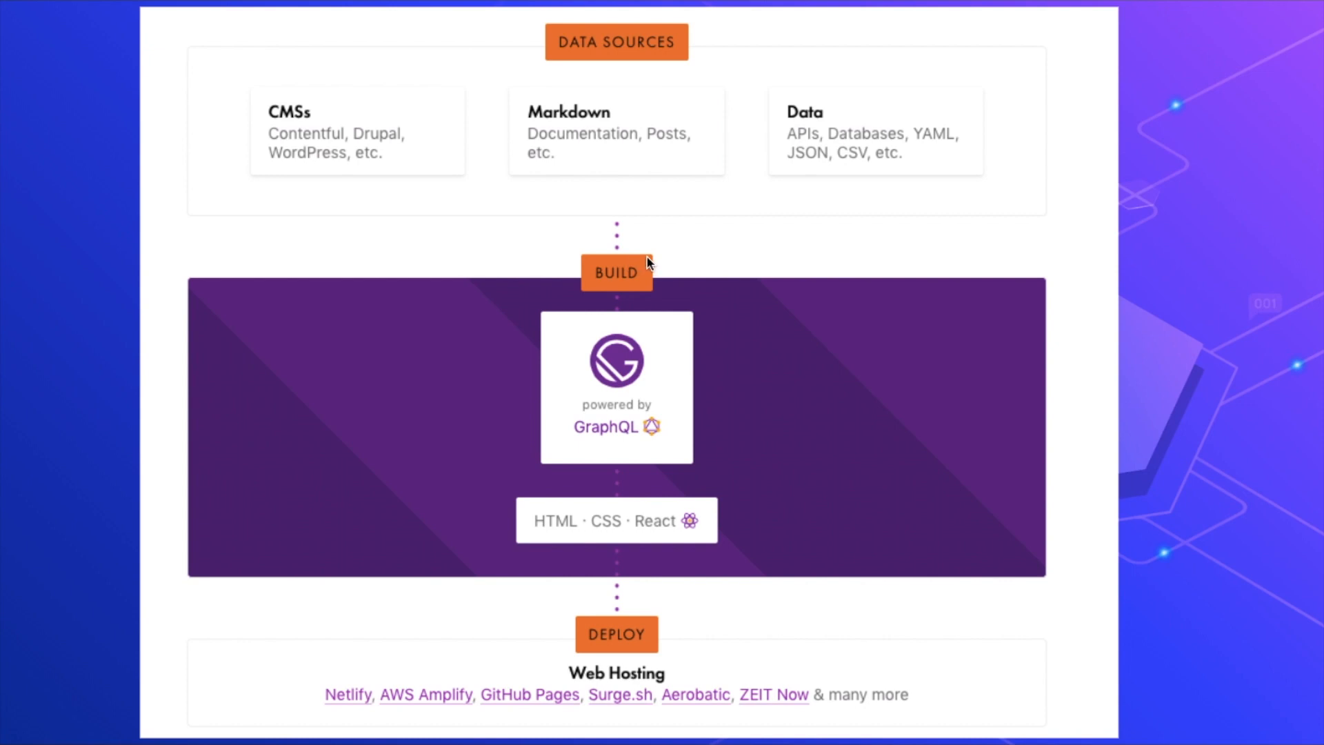
pyautogui.moveTo(581, 189)
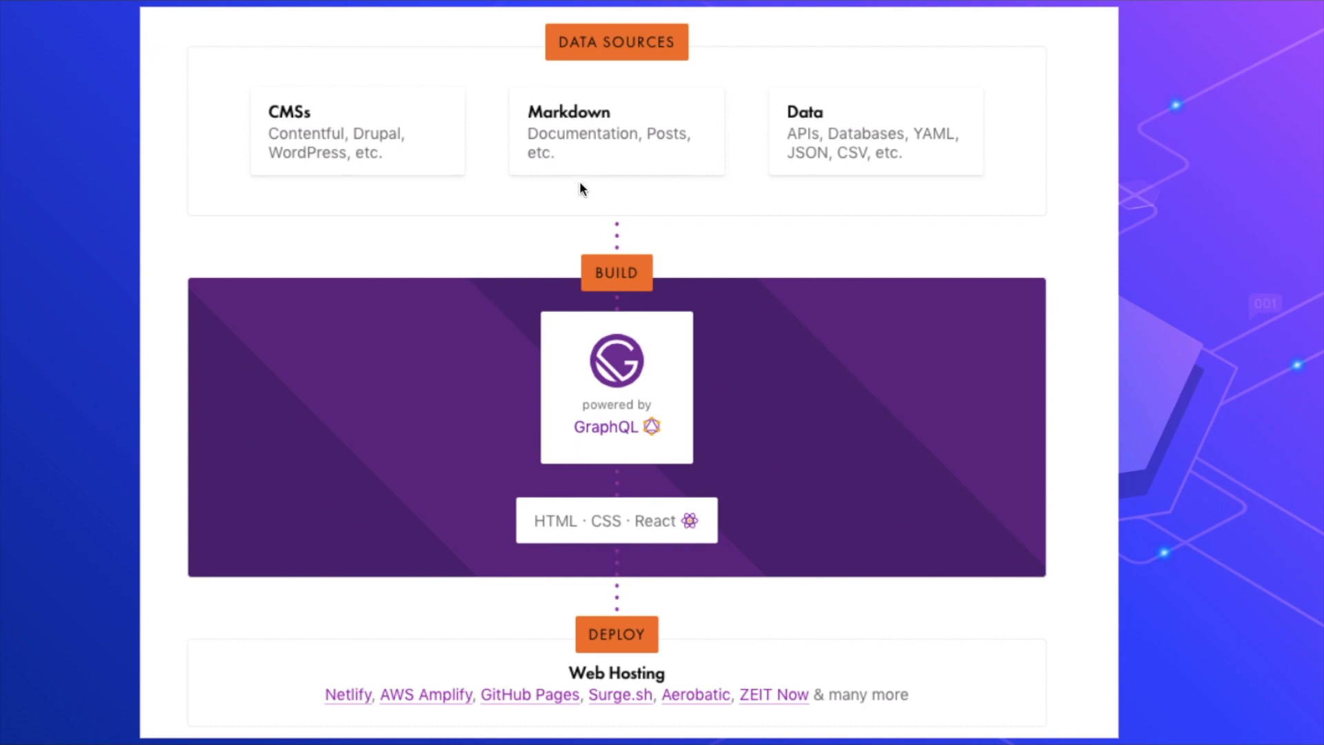
pyautogui.moveTo(474, 99)
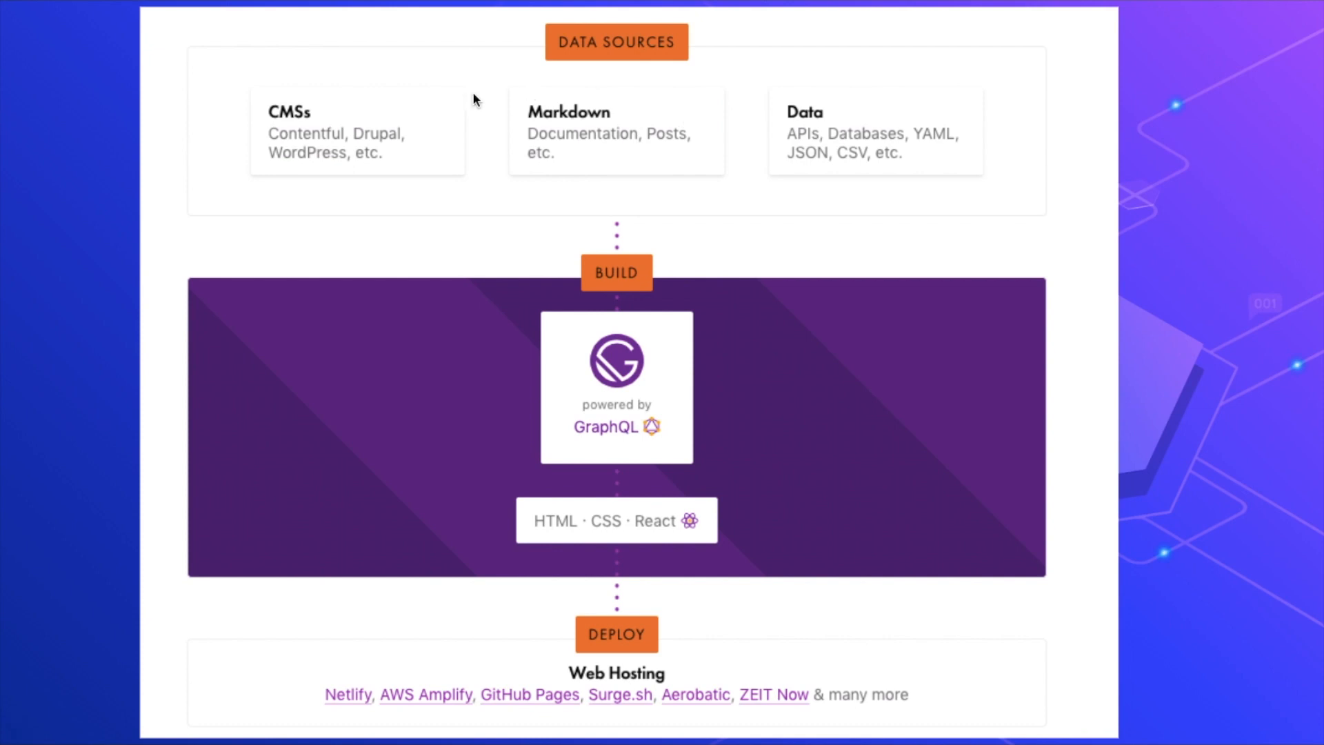
pyautogui.moveTo(706, 165)
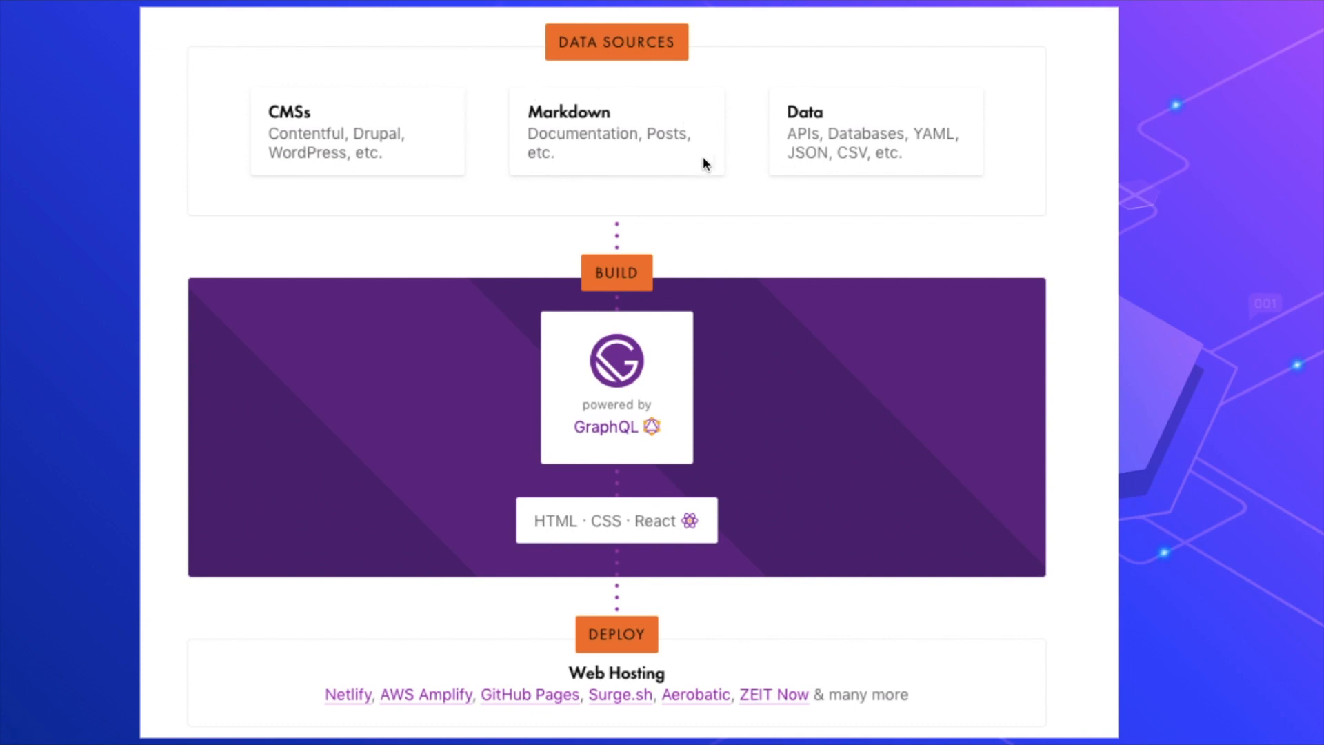
pyautogui.moveTo(610, 241)
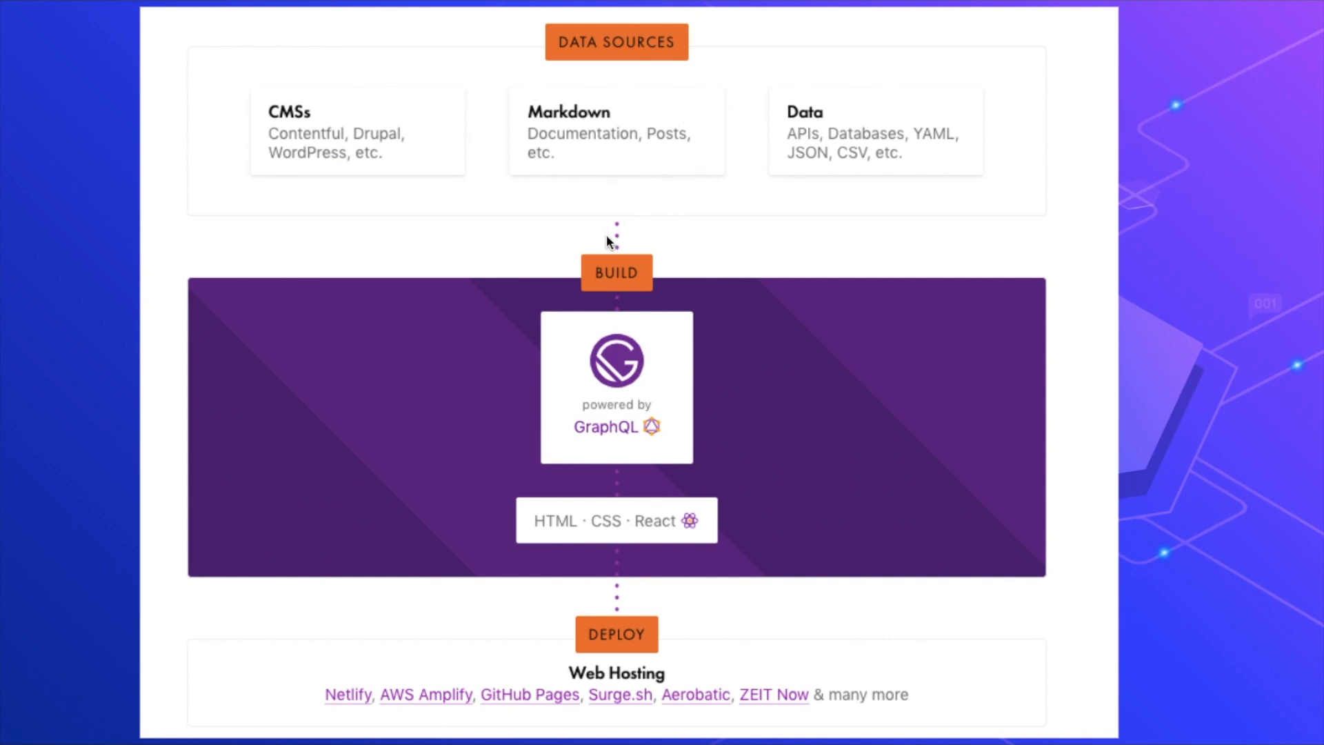
pyautogui.moveTo(622, 262)
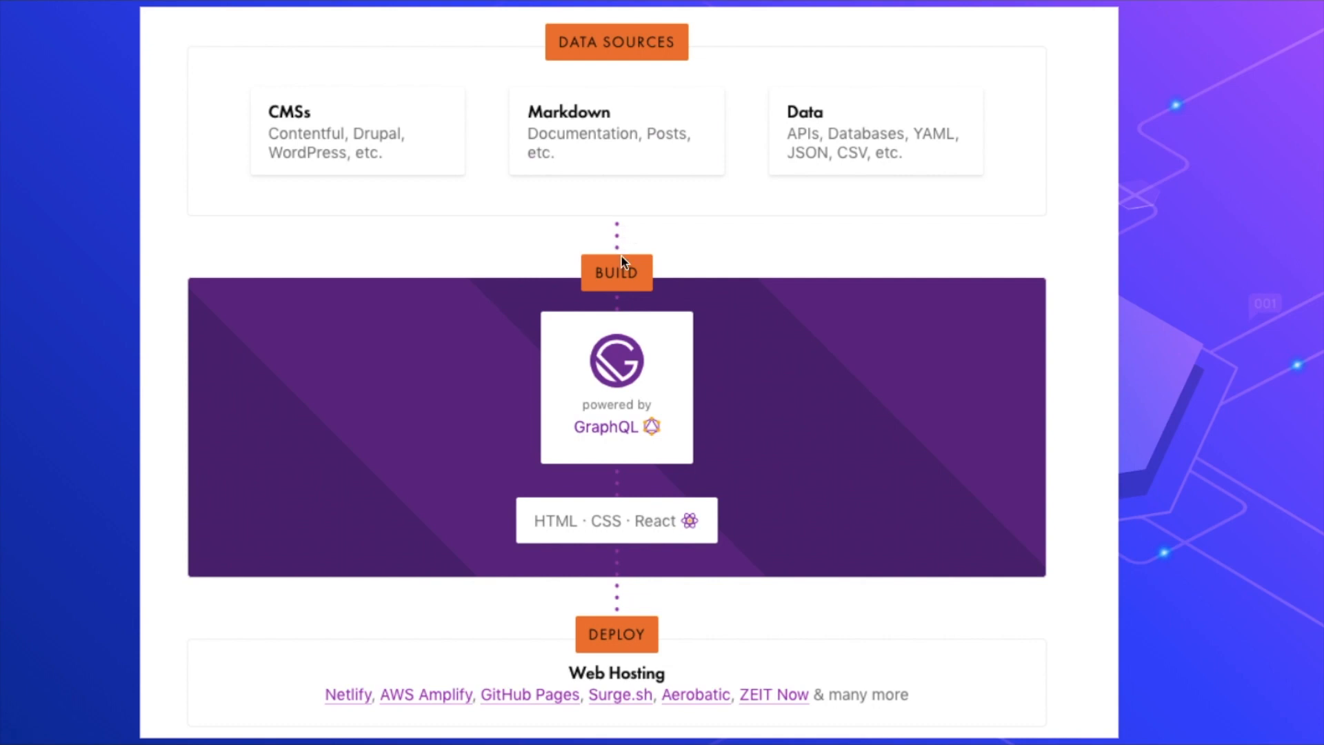
pyautogui.moveTo(665, 269)
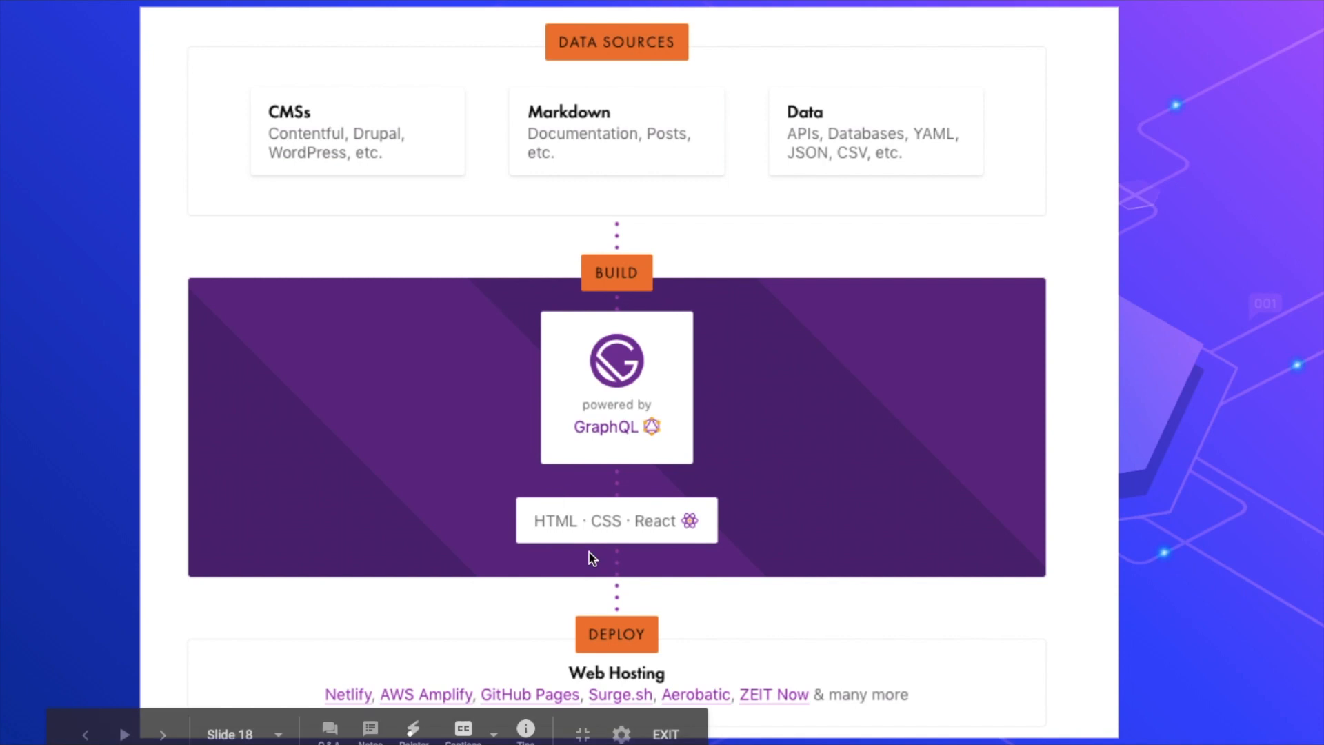
pyautogui.moveTo(642, 281)
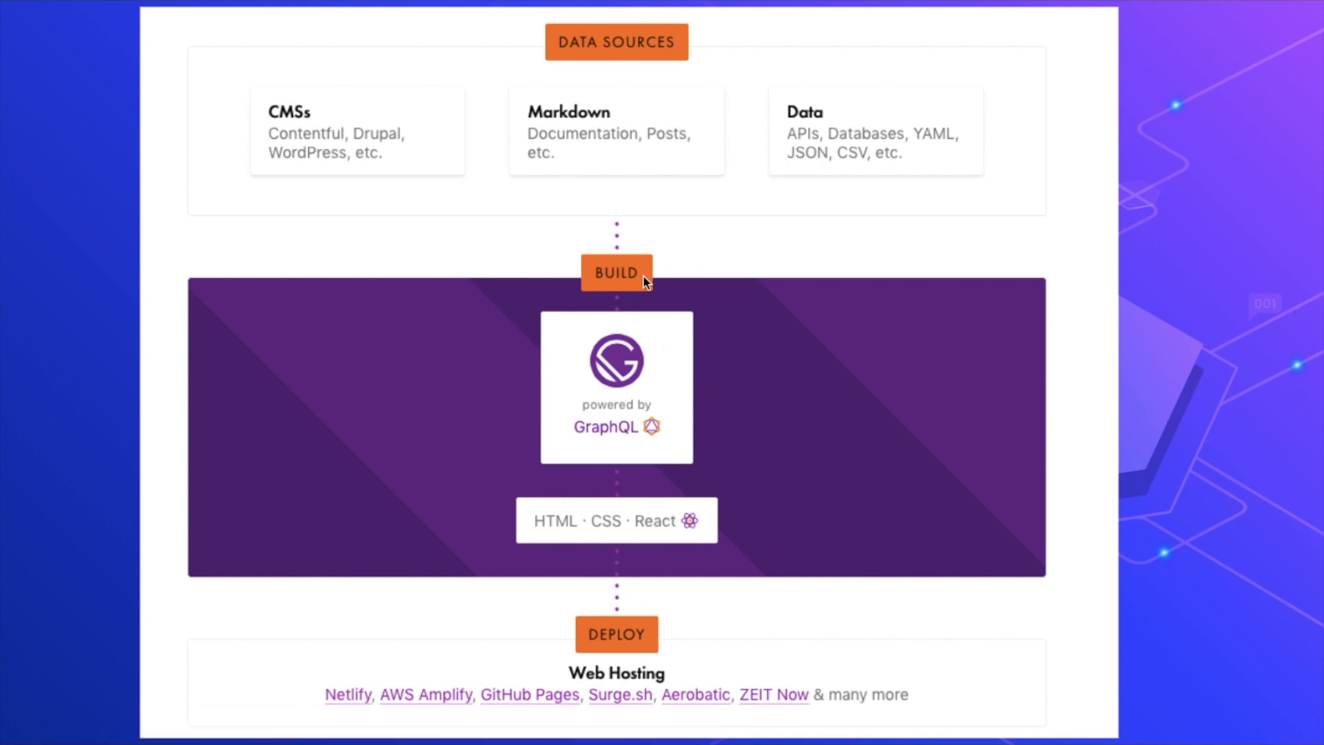
pyautogui.moveTo(549, 521)
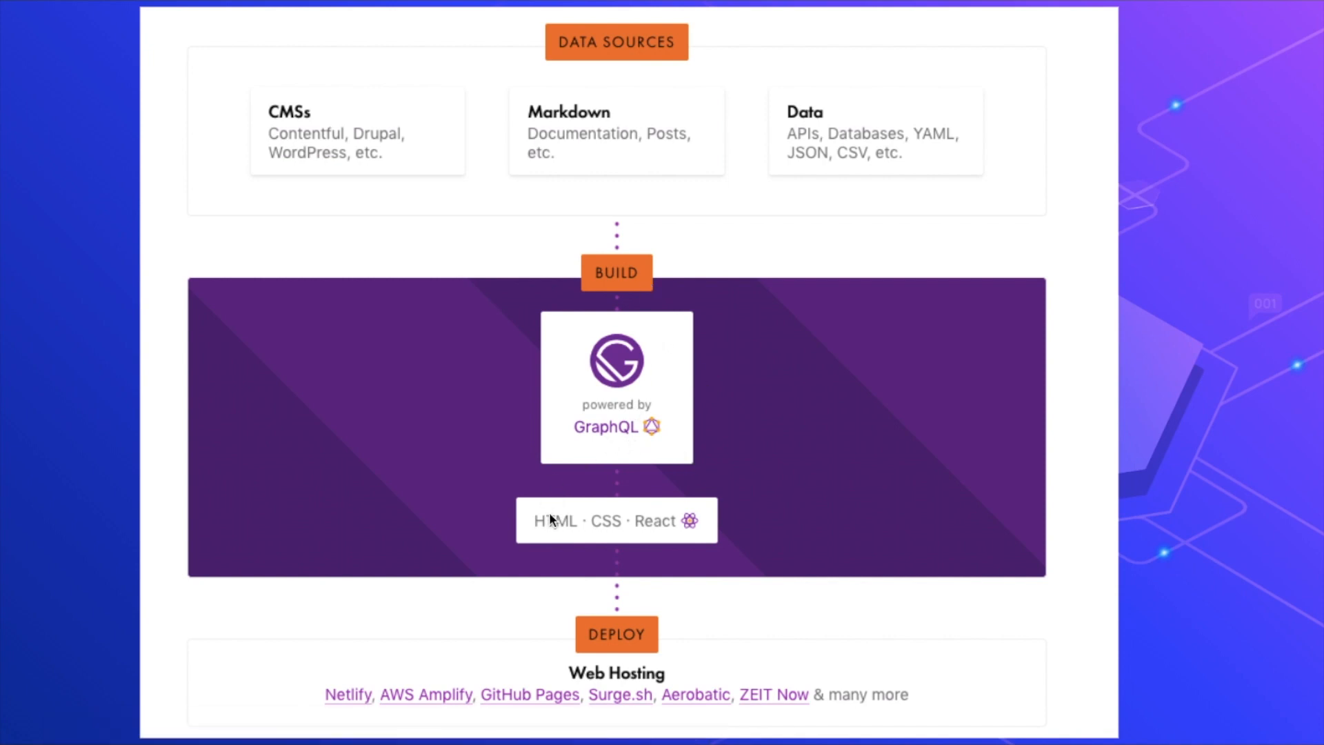
pyautogui.moveTo(579, 532)
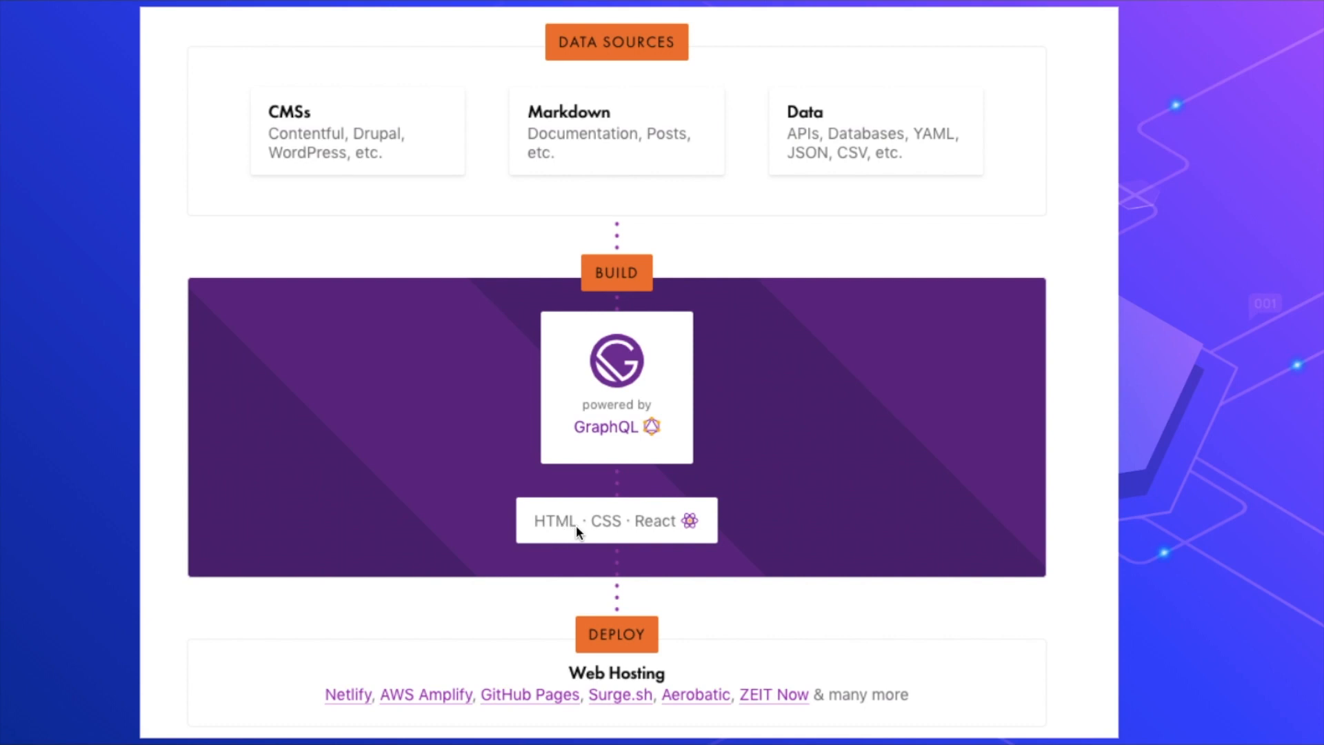
pyautogui.moveTo(636, 525)
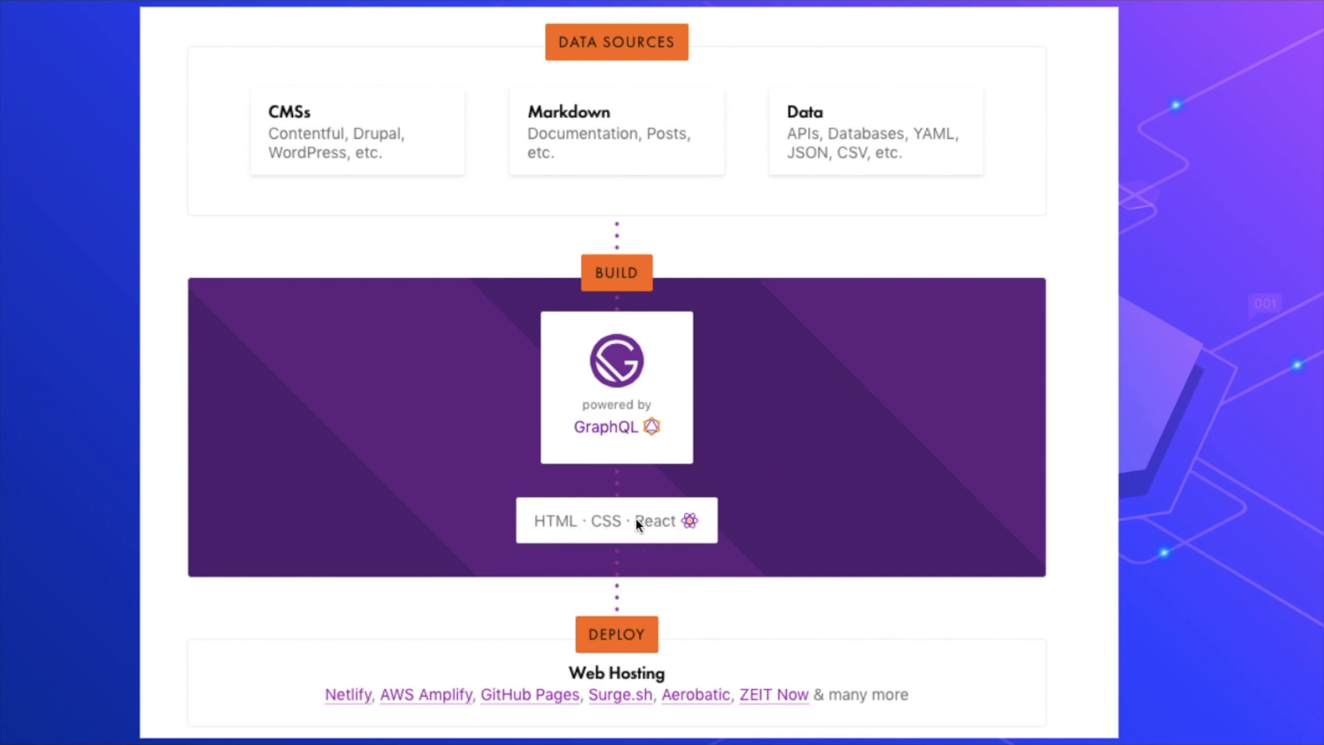
pyautogui.moveTo(612, 430)
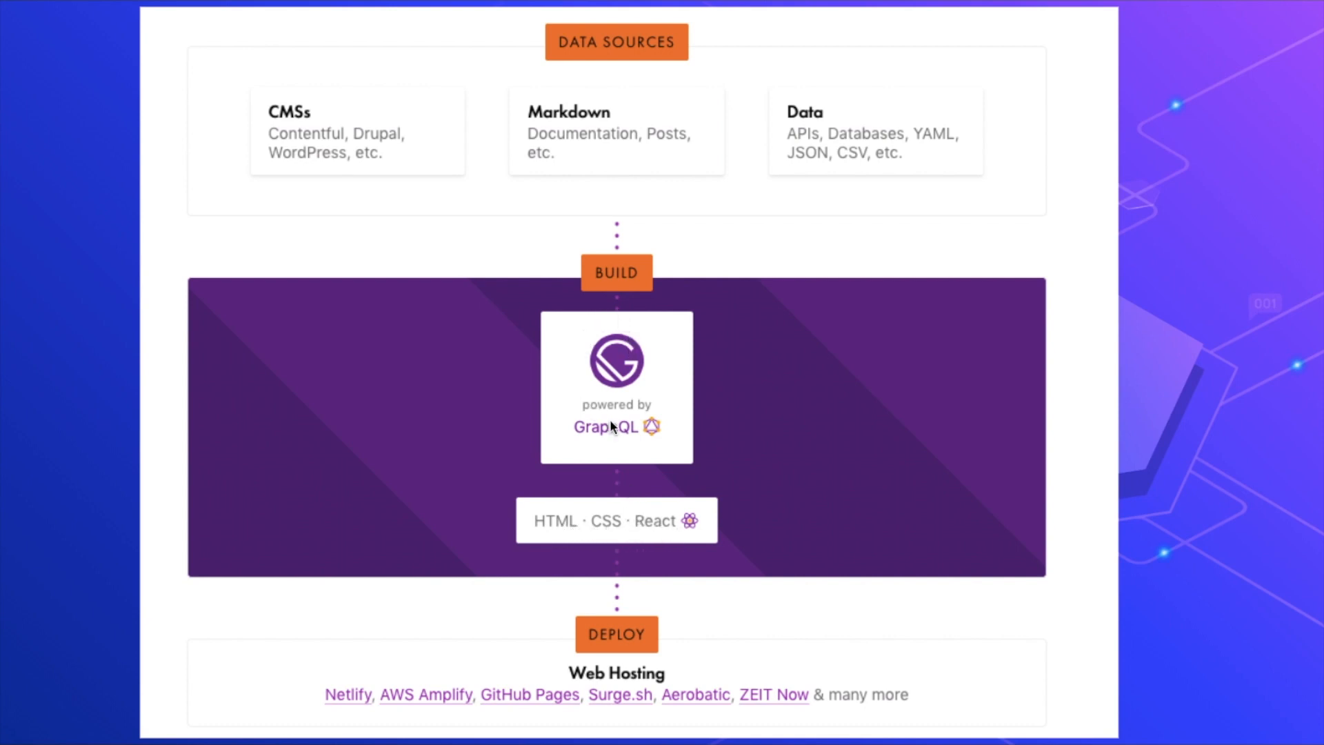
pyautogui.moveTo(640, 489)
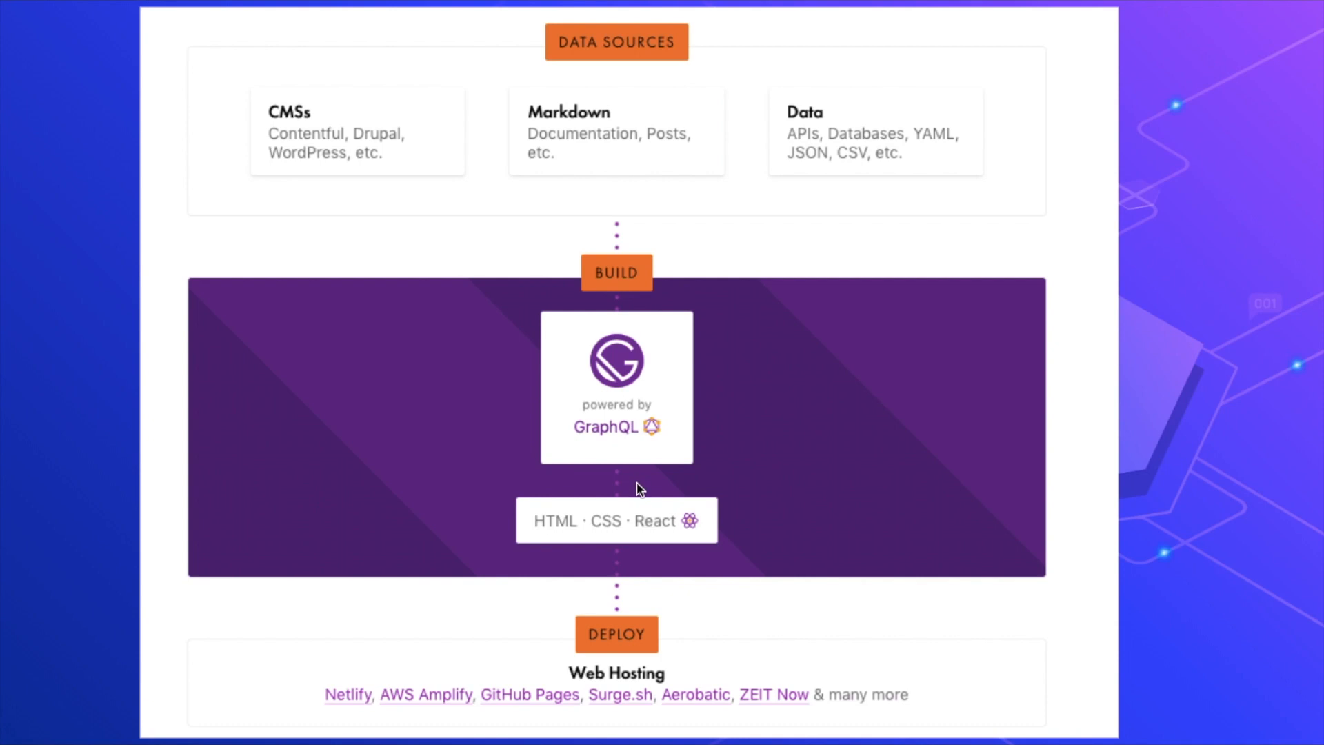
pyautogui.moveTo(633, 577)
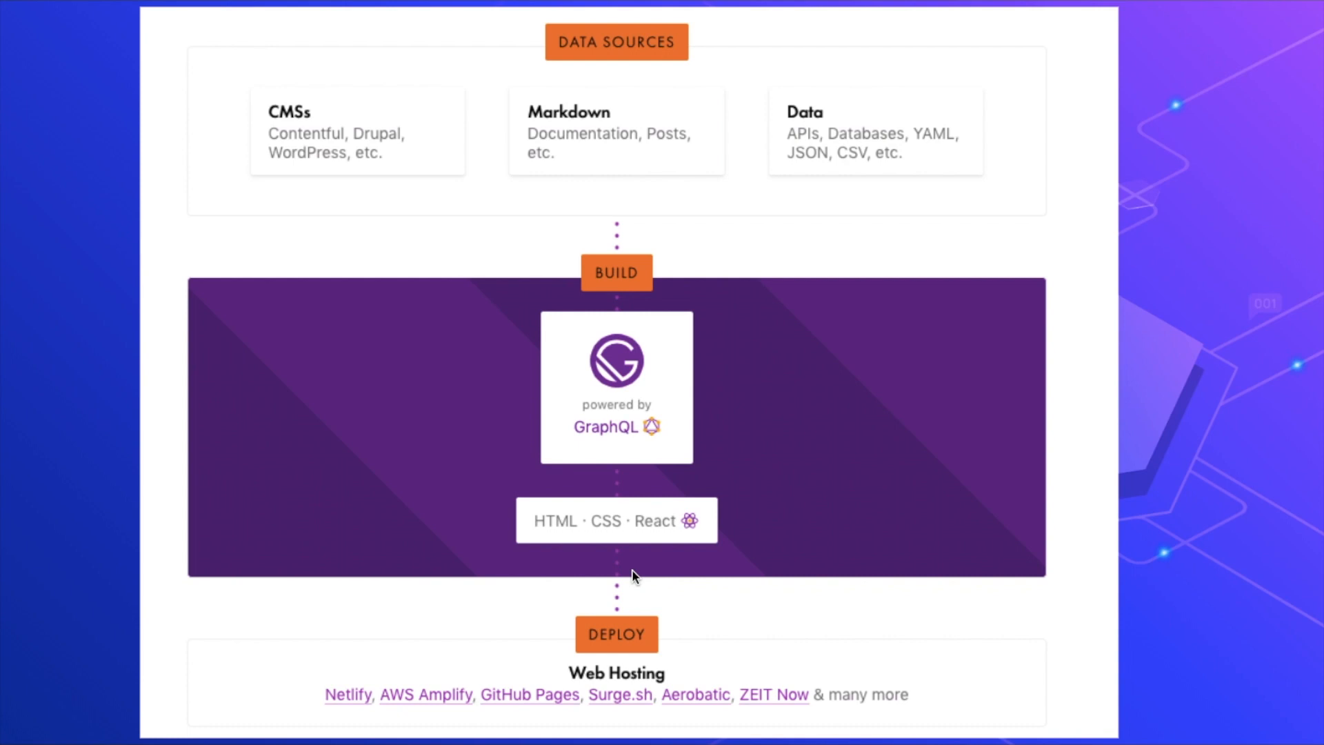
pyautogui.moveTo(635, 578)
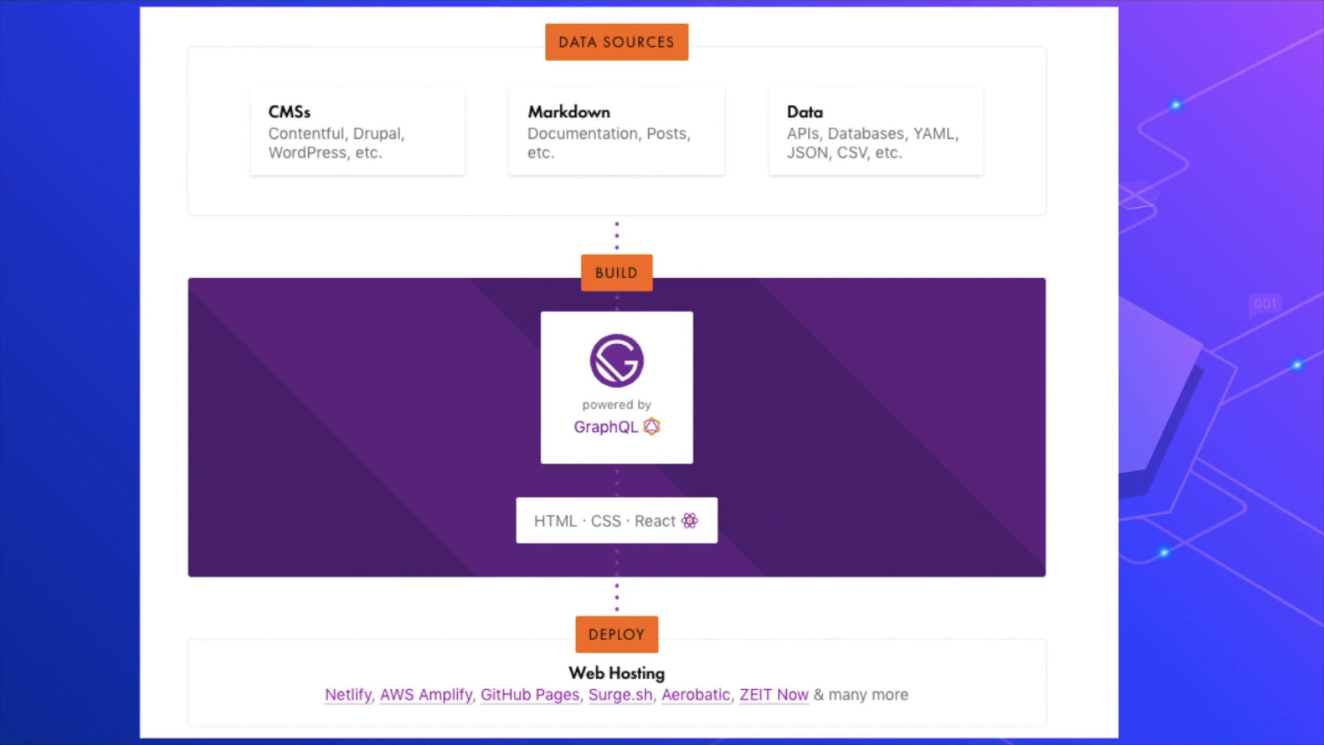
pyautogui.moveTo(595, 529)
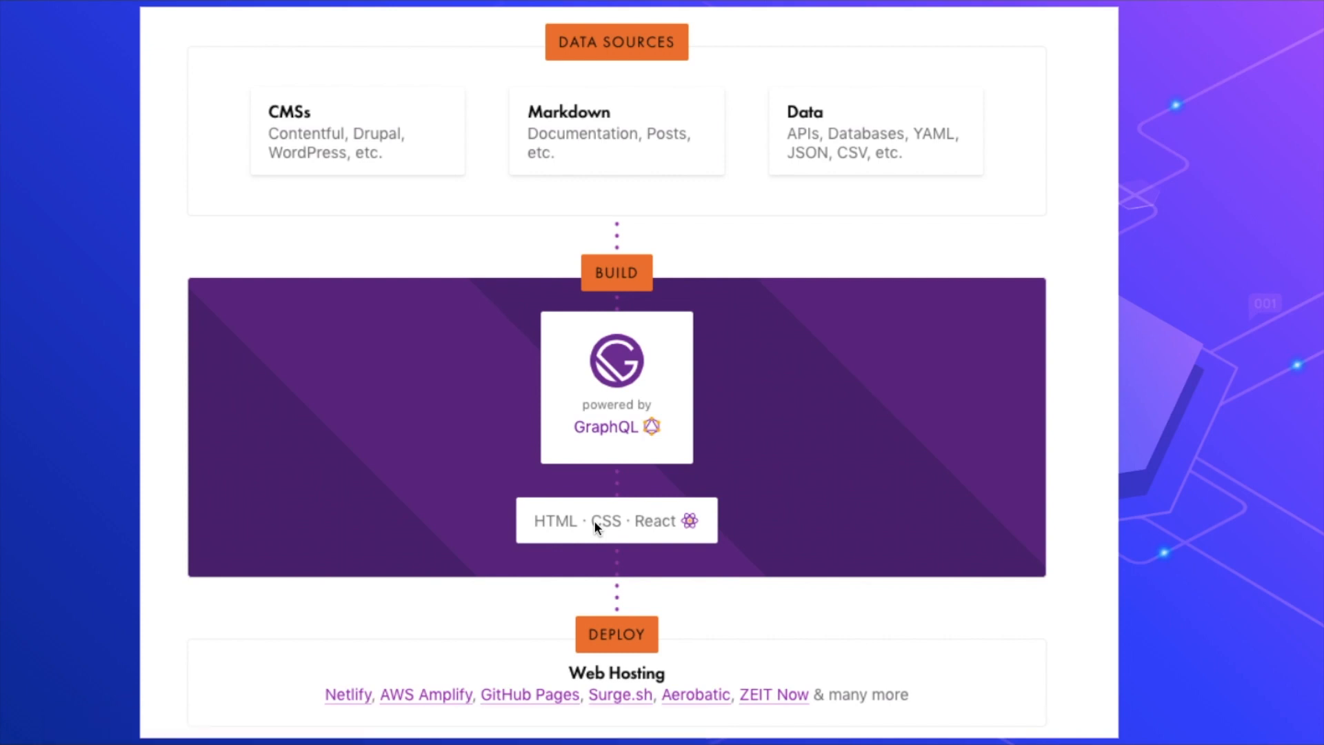
pyautogui.moveTo(597, 530)
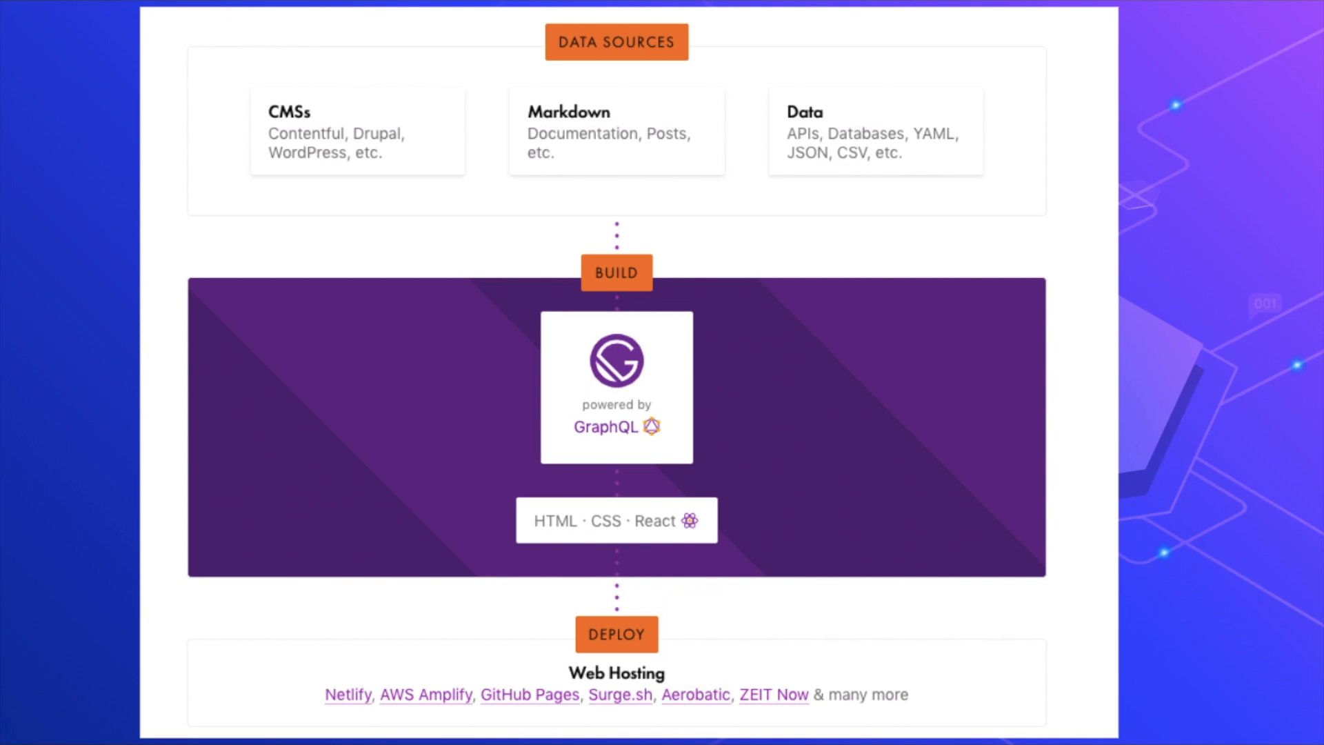
pyautogui.click(832, 7)
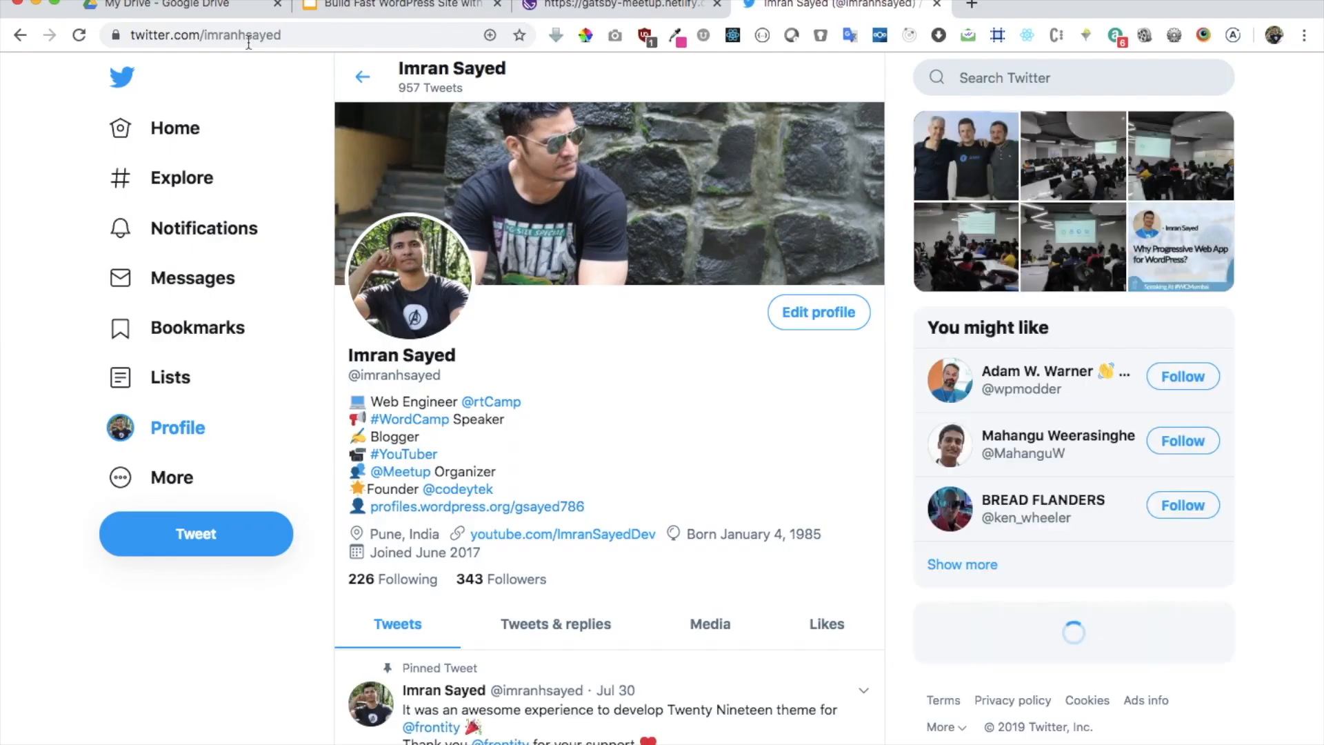